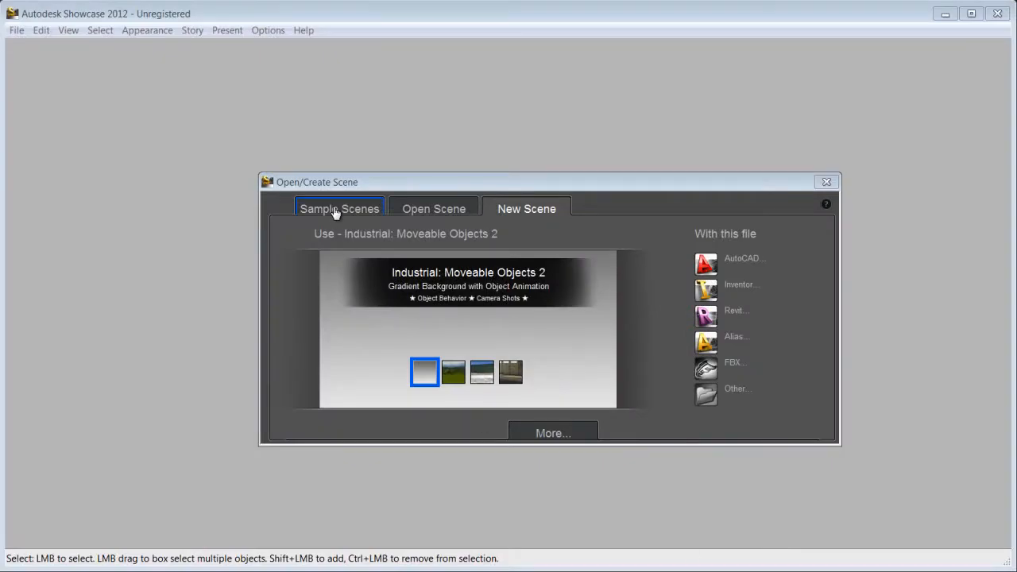
- Browse the sample scenes, previewing the Technicon Car and Small Engine scenes
{"action": "left_click", "coordinate": [339, 208]}
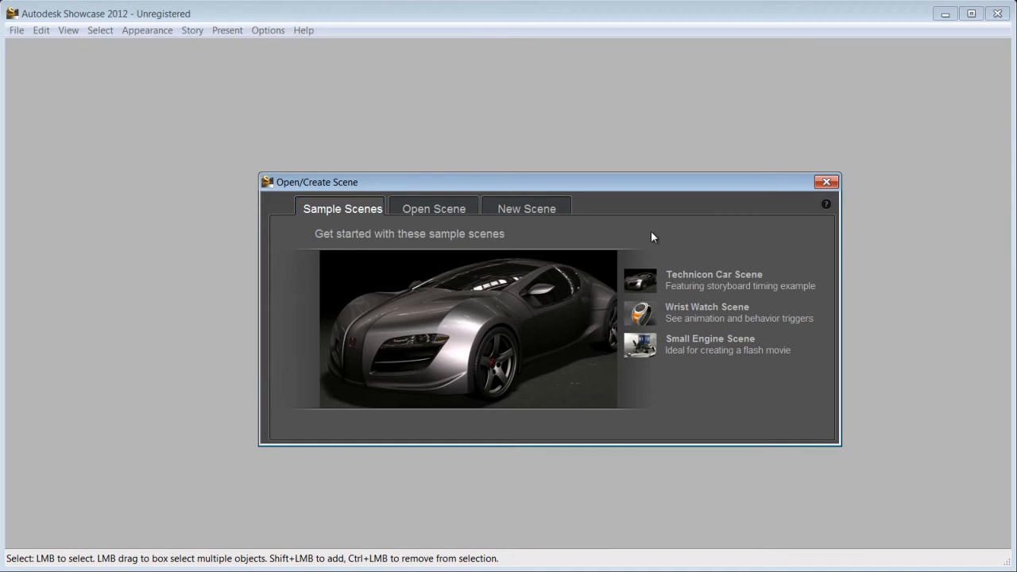
{"action": "mouse_move", "coordinate": [649, 265]}
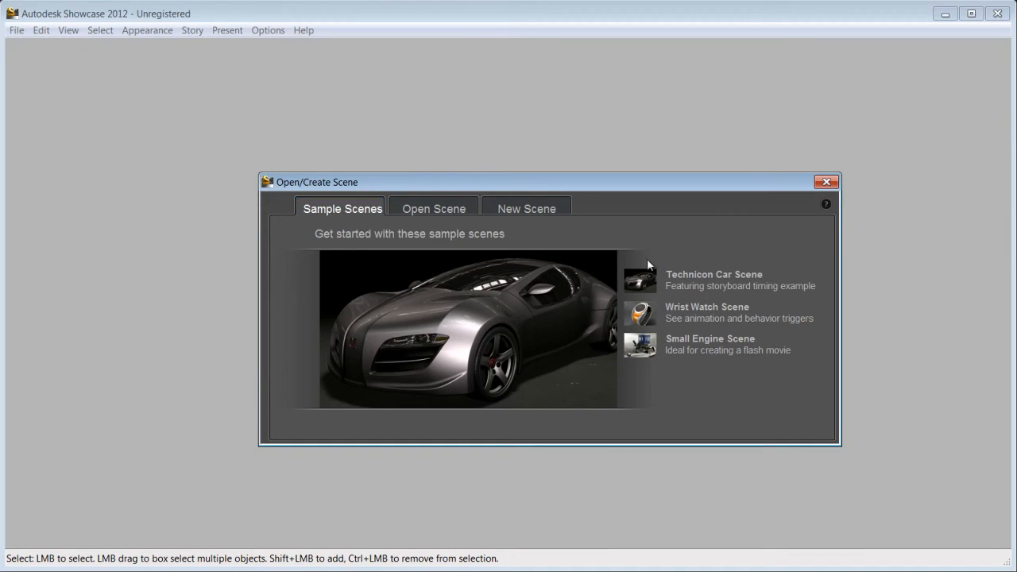
{"action": "left_click", "coordinate": [723, 312]}
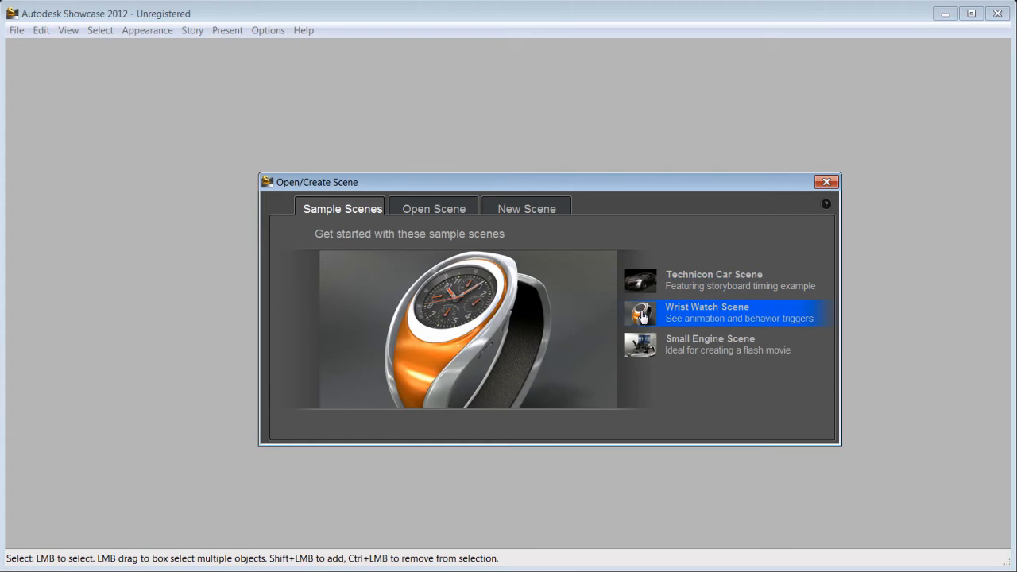
{"action": "left_click", "coordinate": [723, 344]}
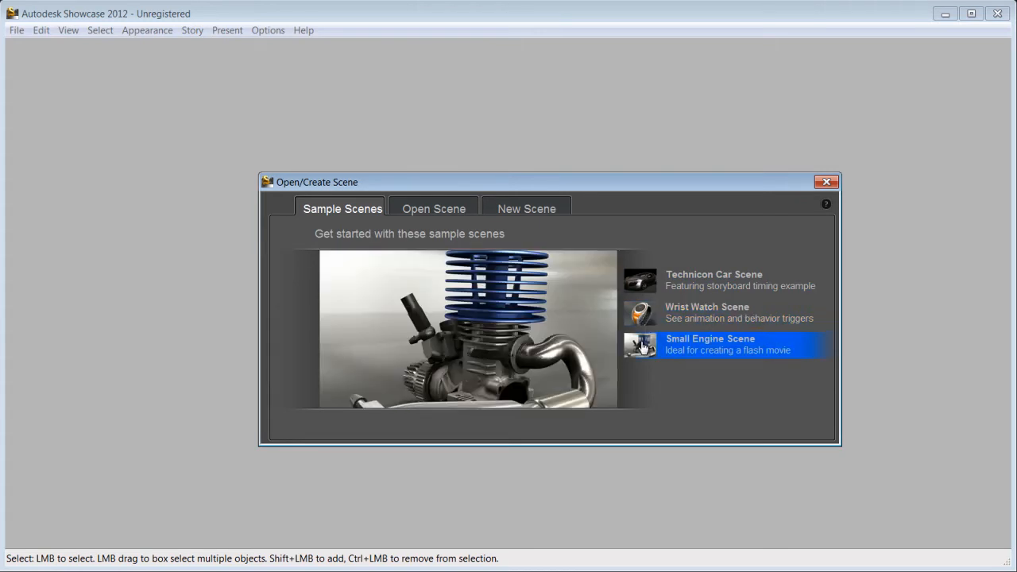
- Start a new scene on the Industrial: Indoor Realistic template for an Inventor import
{"action": "left_click", "coordinate": [526, 208]}
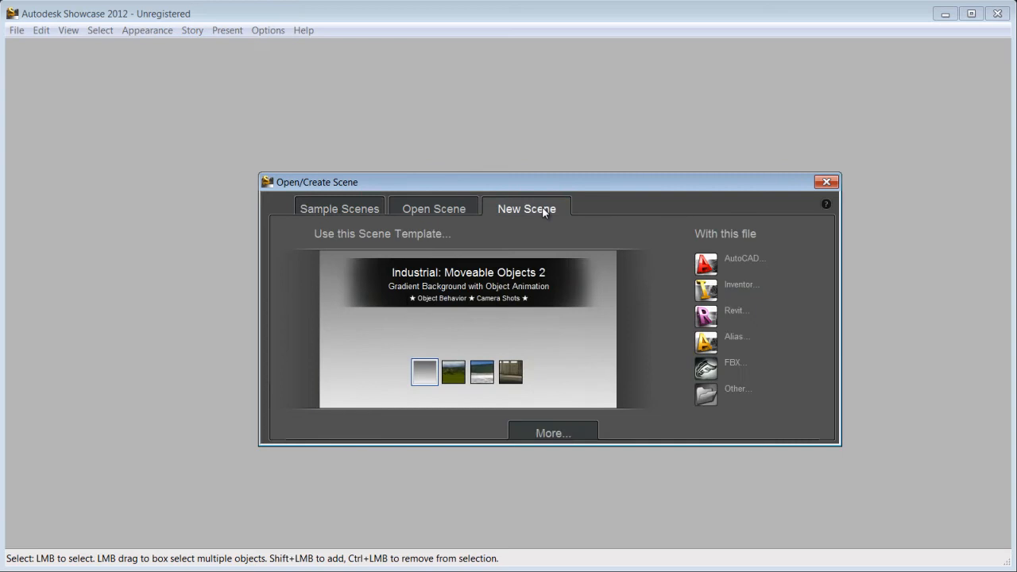
{"action": "mouse_move", "coordinate": [453, 372]}
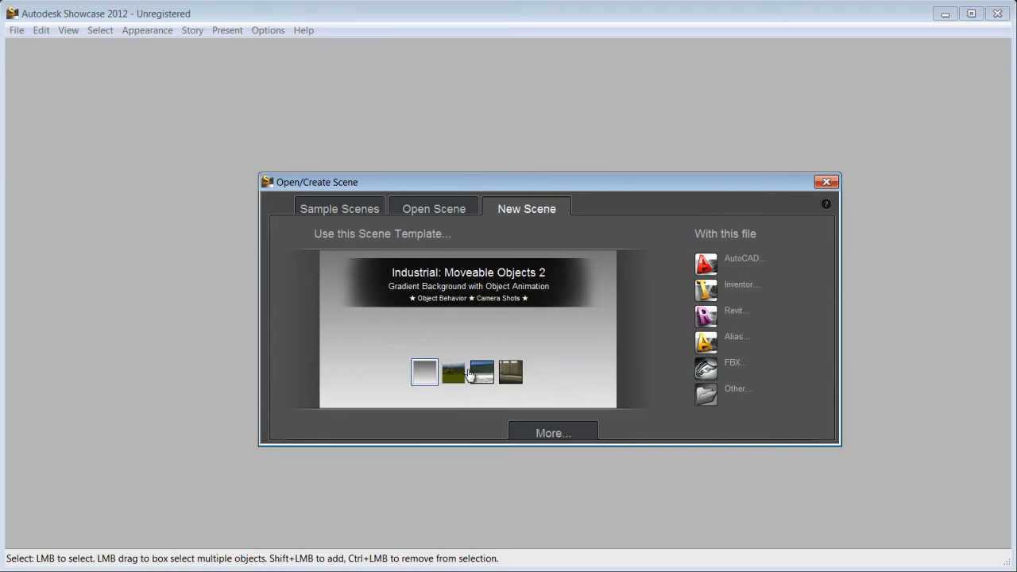
{"action": "left_click", "coordinate": [452, 372]}
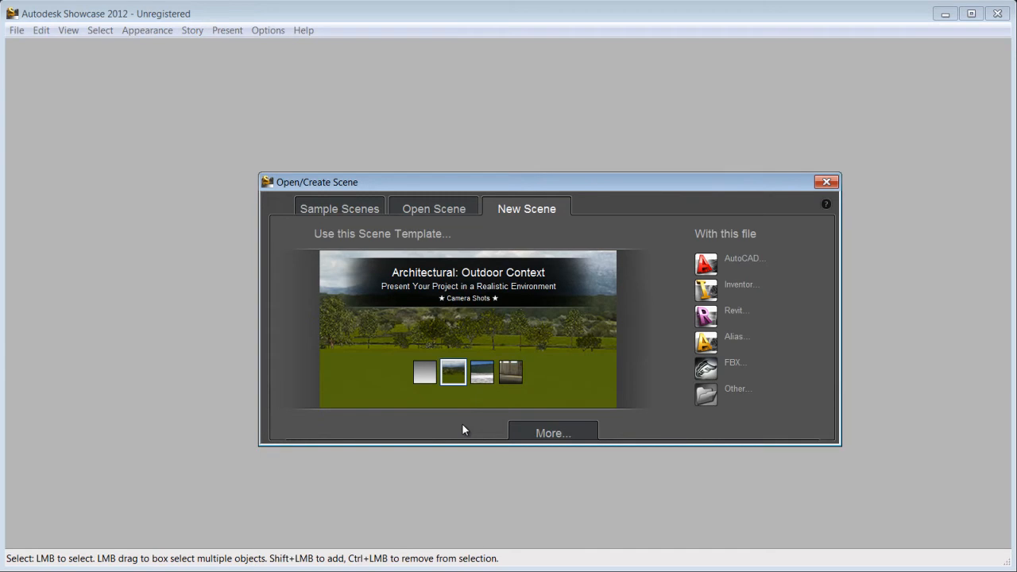
{"action": "left_click", "coordinate": [482, 372]}
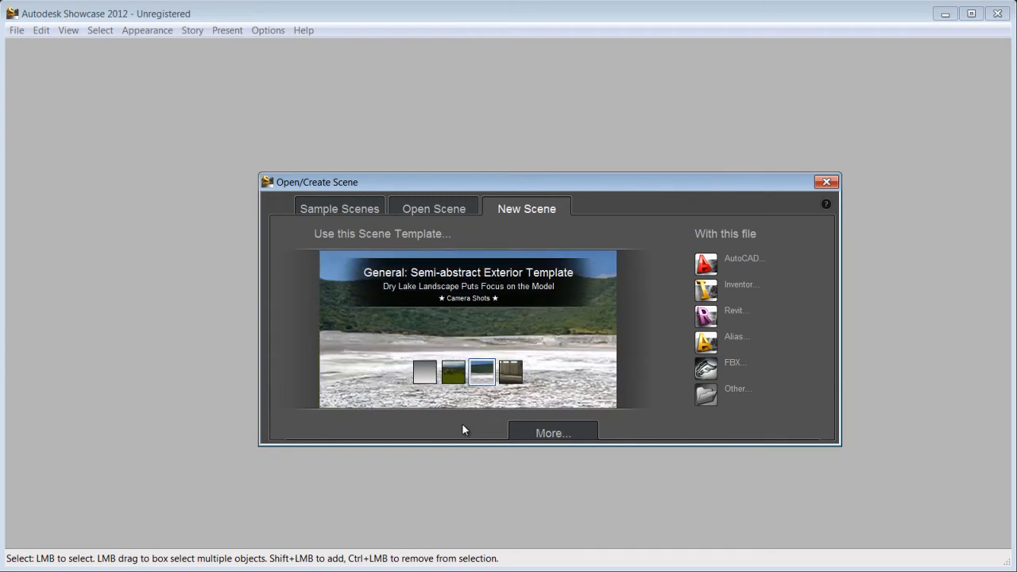
{"action": "left_click", "coordinate": [510, 371]}
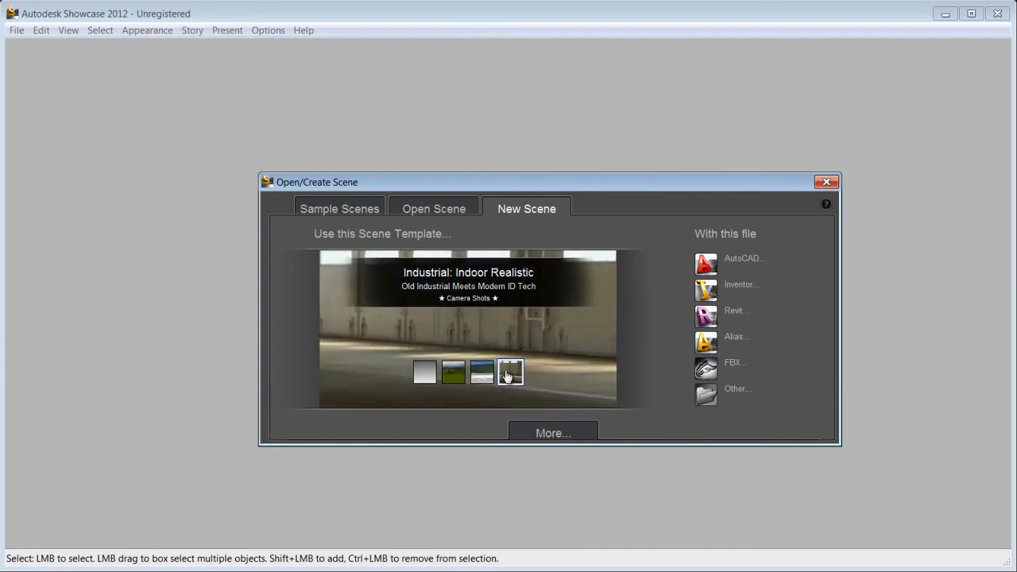
{"action": "left_click", "coordinate": [509, 372]}
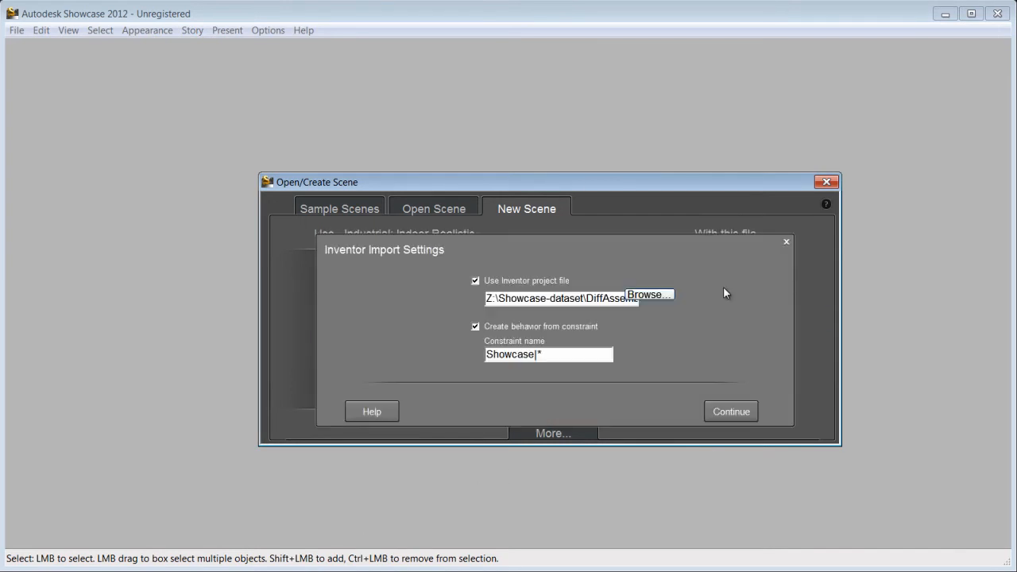
- Accept the Inventor import settings and import DIFF ASSEMBLY.iam
{"action": "left_click", "coordinate": [649, 295]}
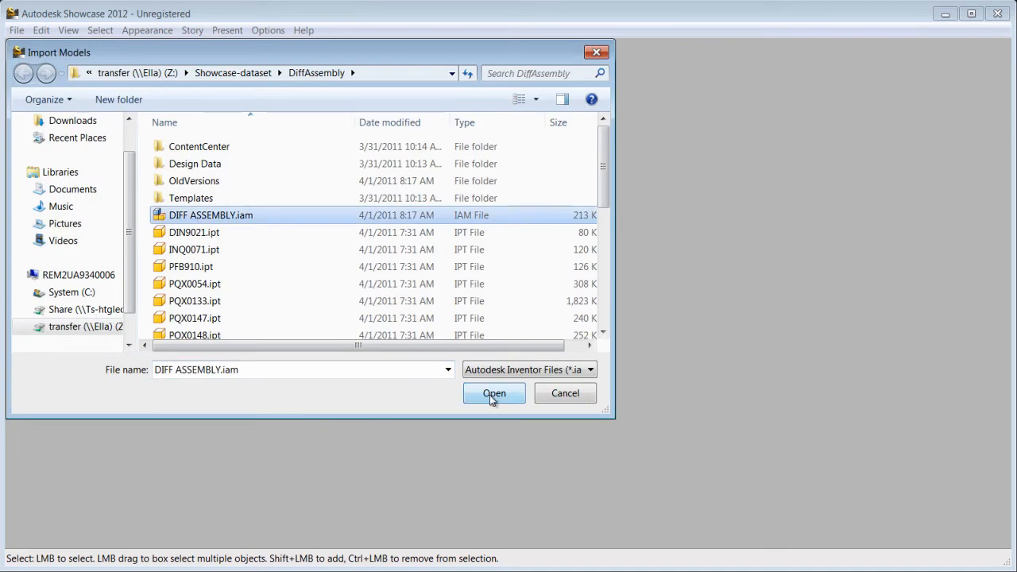
{"action": "left_click", "coordinate": [494, 393]}
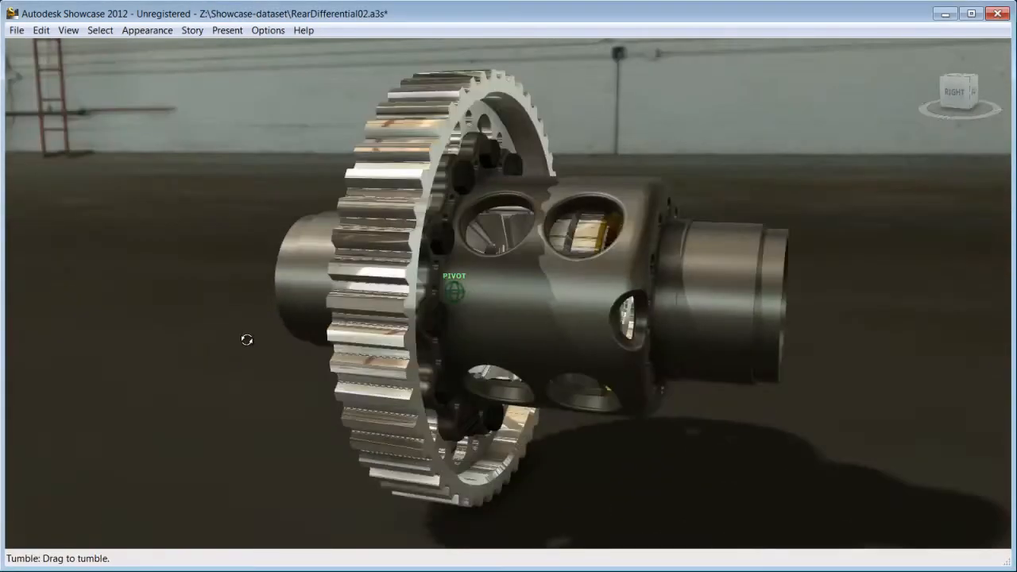
{"action": "left_click_drag", "start_coordinate": [247, 339], "coordinate": [481, 383]}
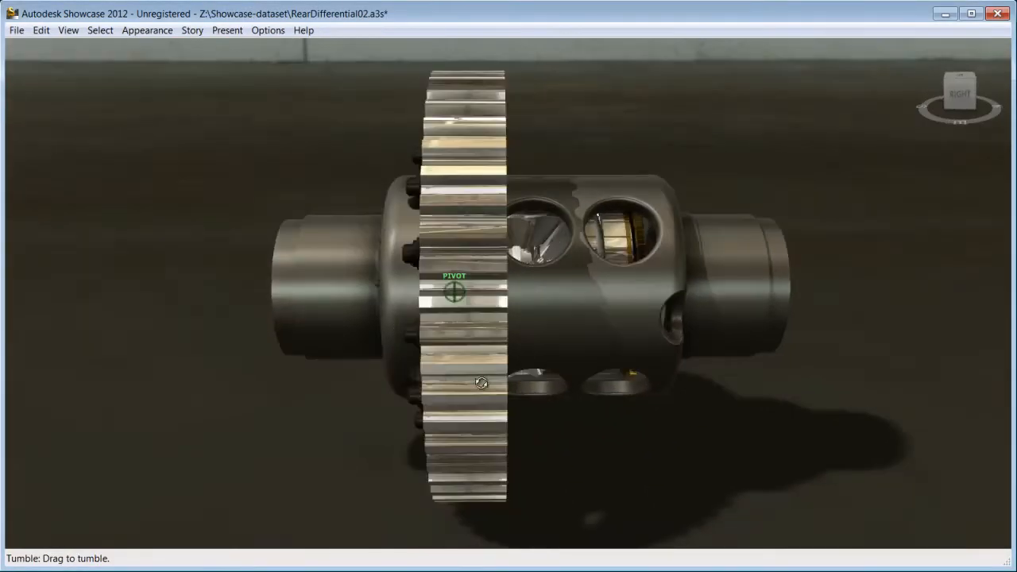
{"action": "left_click_drag", "start_coordinate": [481, 383], "coordinate": [858, 315]}
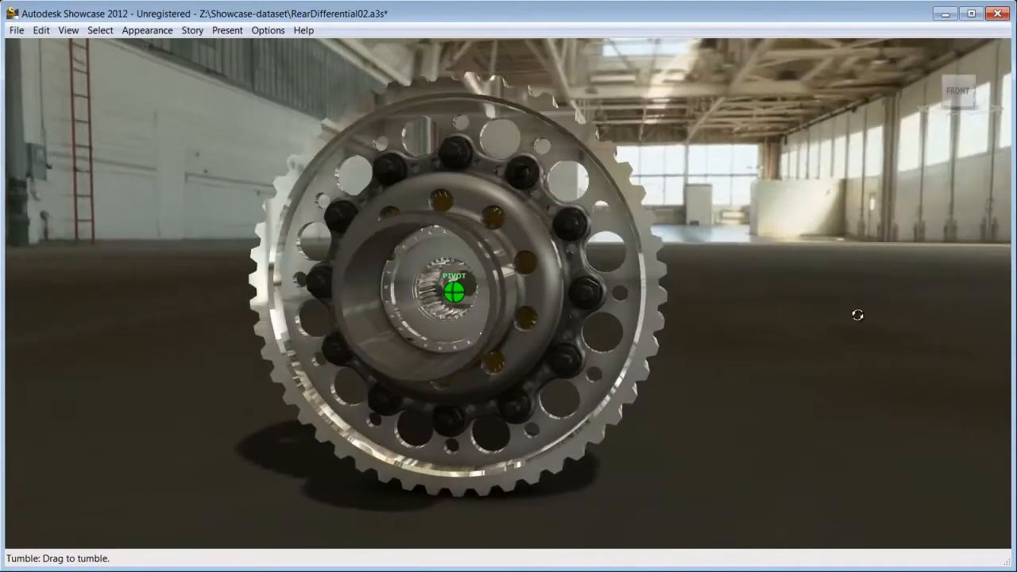
{"action": "left_click_drag", "start_coordinate": [857, 315], "coordinate": [544, 367]}
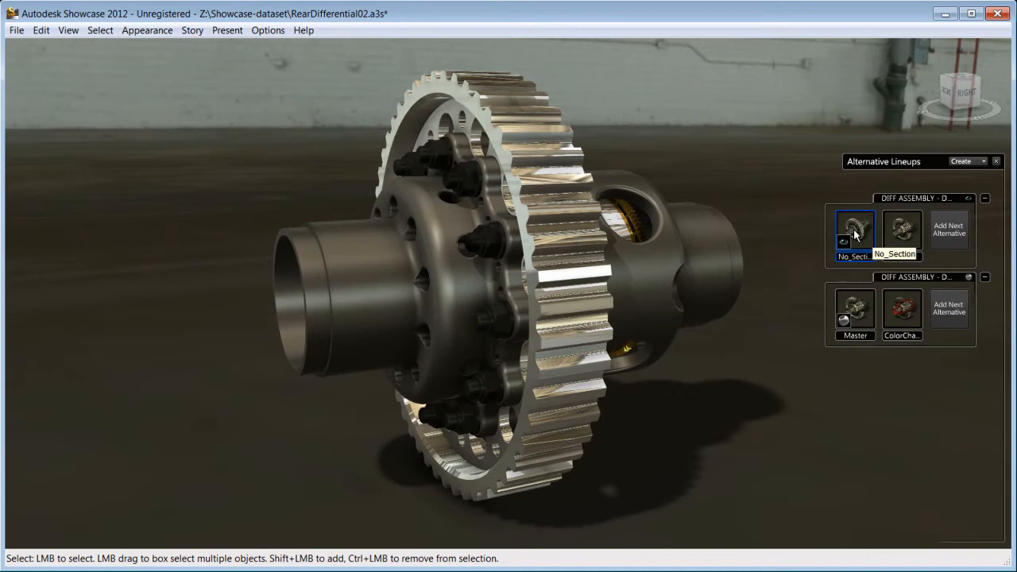
- Toggle between the Section and No_Section alternatives, ending on the sectioned cutaway
{"action": "left_click", "coordinate": [902, 230]}
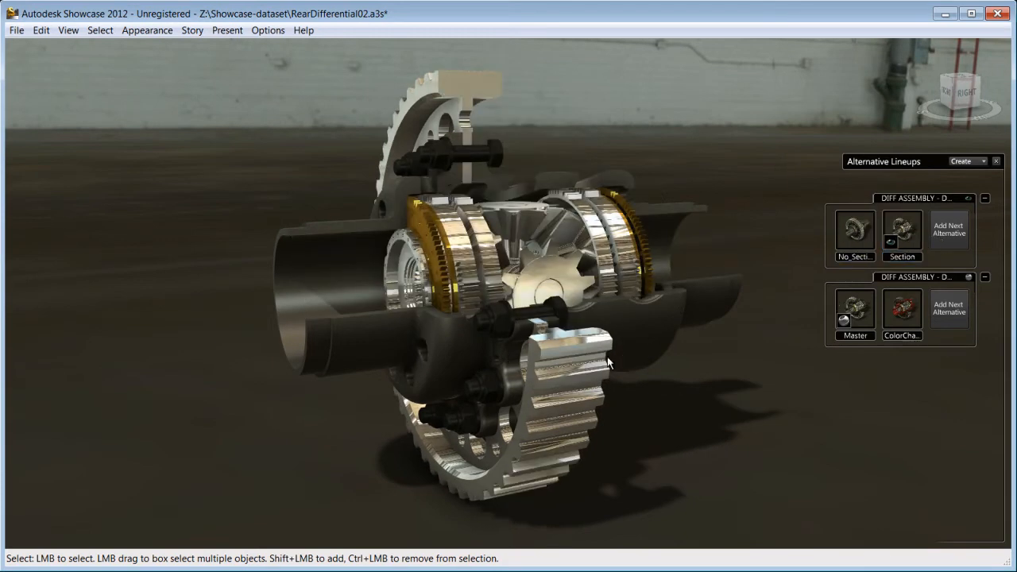
{"action": "left_click", "coordinate": [901, 308]}
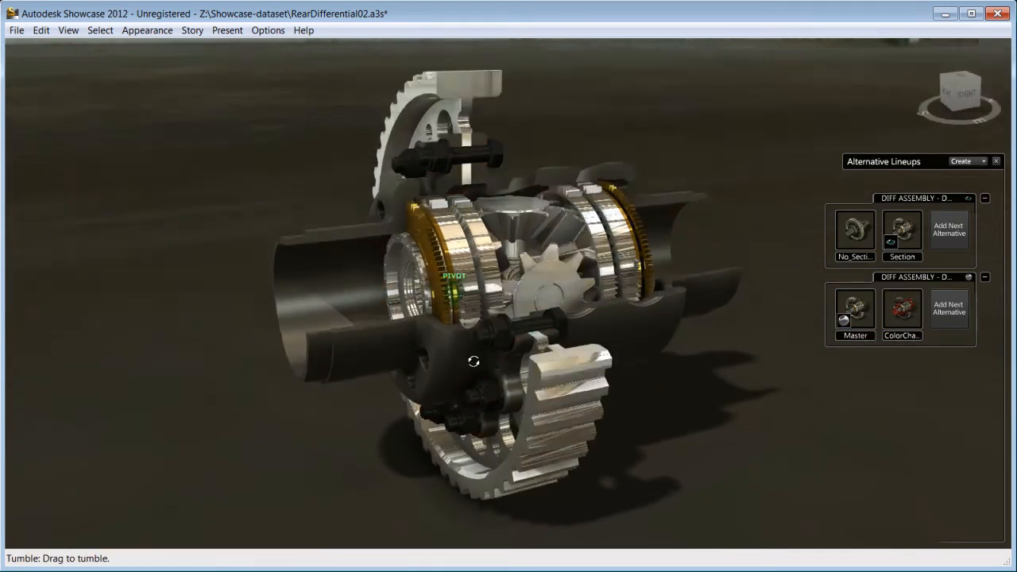
{"action": "left_click", "coordinate": [902, 230]}
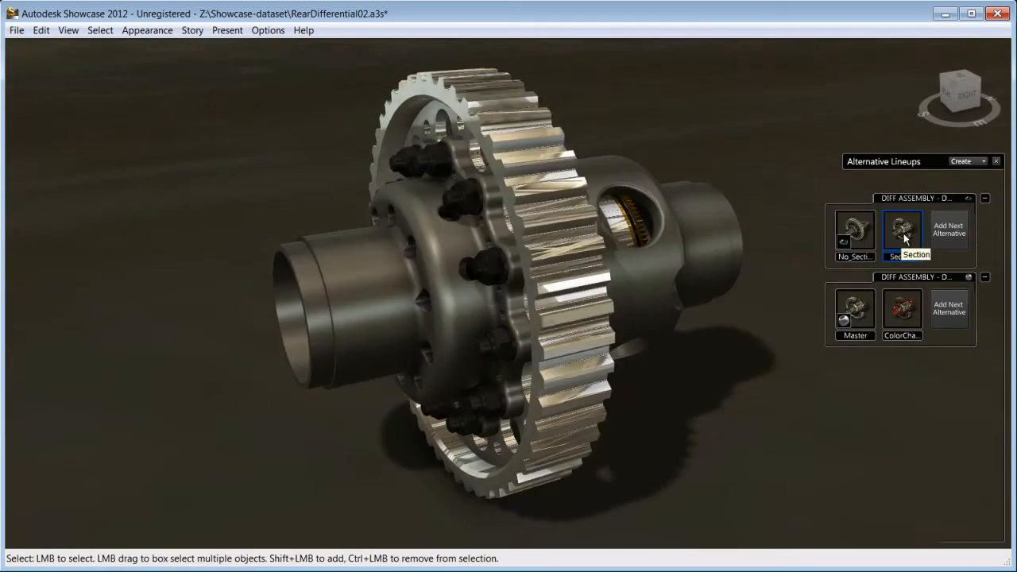
{"action": "left_click", "coordinate": [902, 308]}
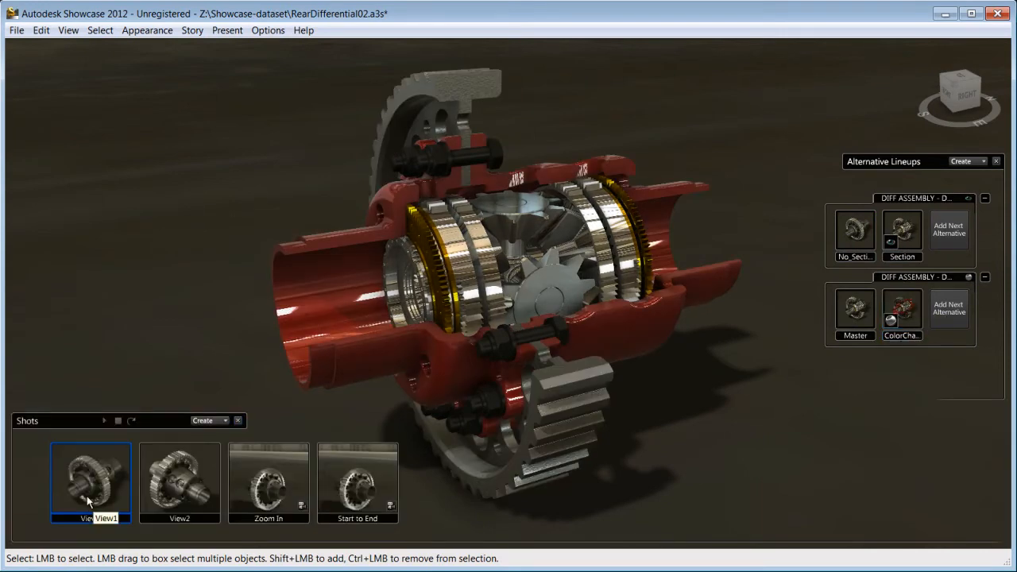
- Play the View1, Zoom In and Start to End shots of the cutaway
{"action": "left_click", "coordinate": [268, 483]}
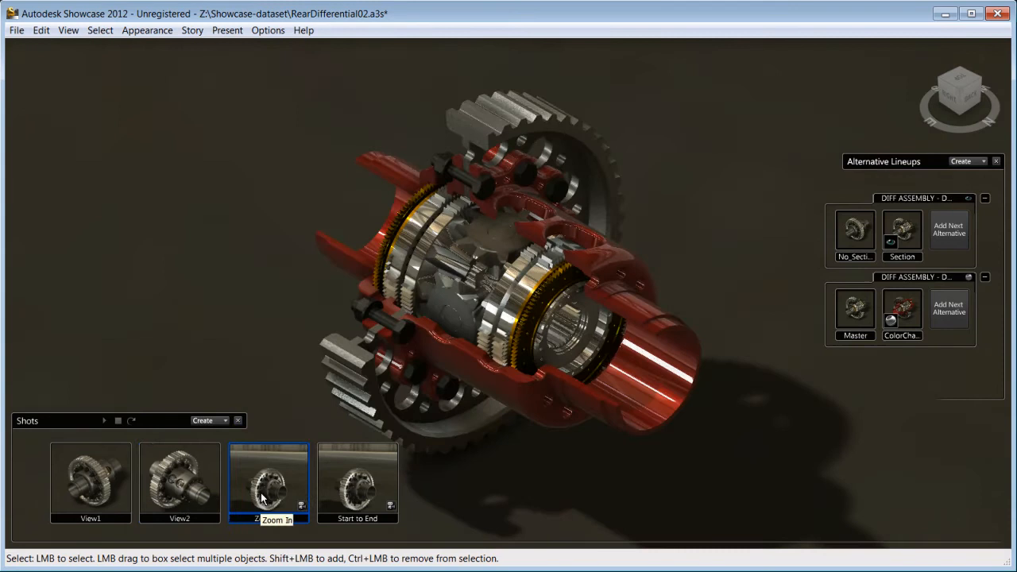
{"action": "left_click", "coordinate": [356, 483]}
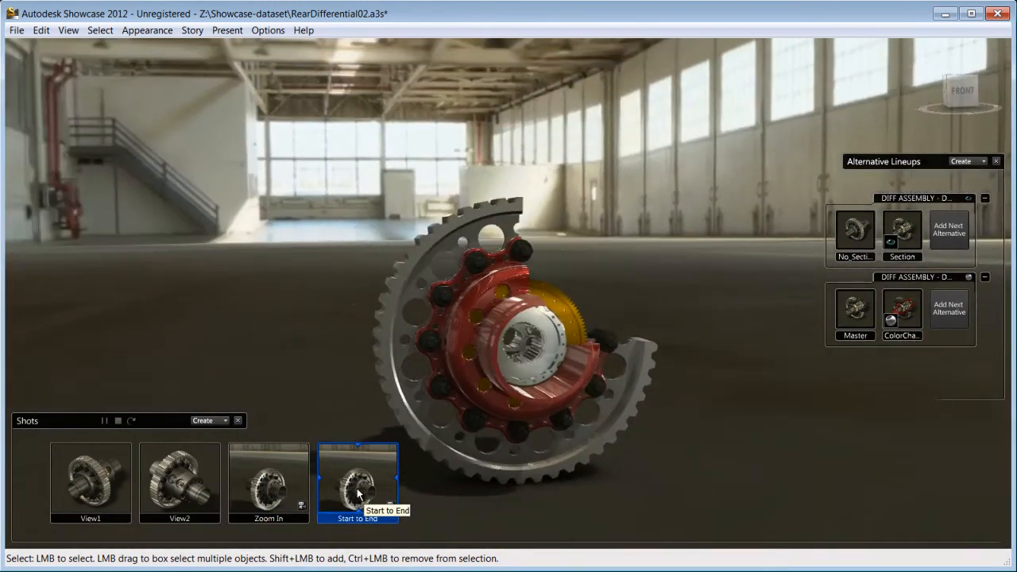
{"action": "left_click", "coordinate": [358, 483]}
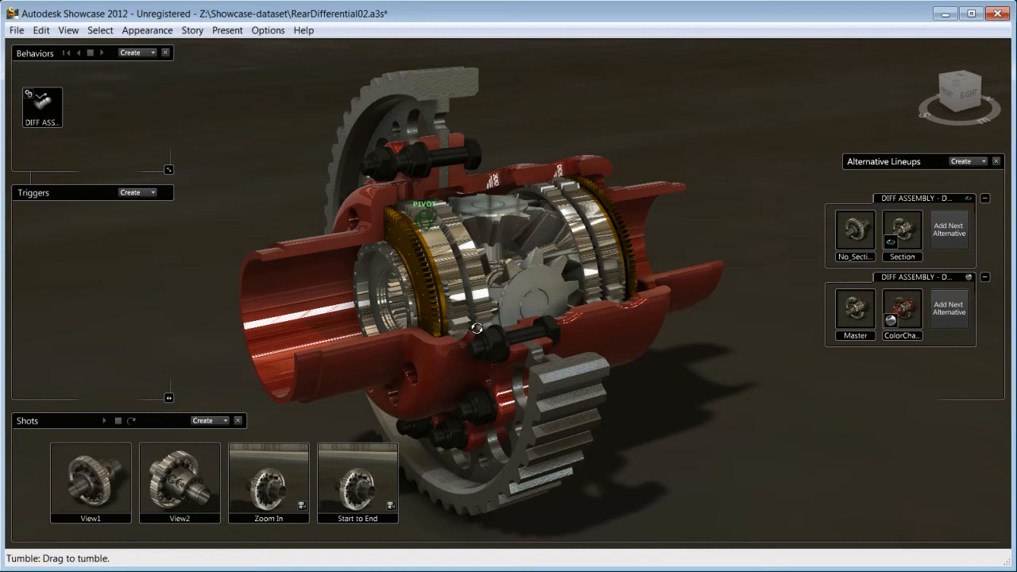
- Orbit the model, toggle No_Section then Section, and close the Behaviors panel
{"action": "left_click_drag", "start_coordinate": [475, 327], "coordinate": [354, 343]}
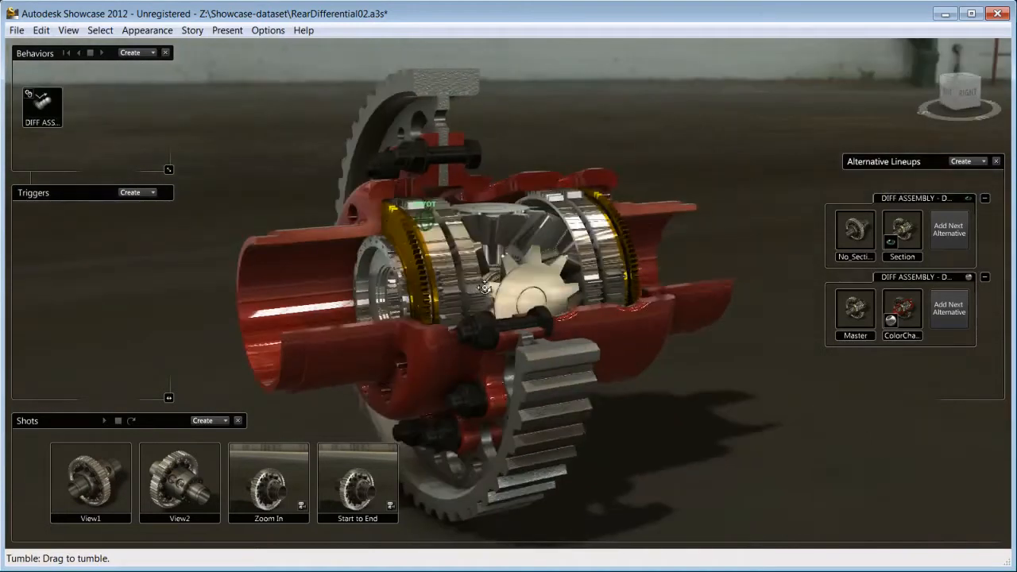
{"action": "left_click", "coordinate": [855, 230]}
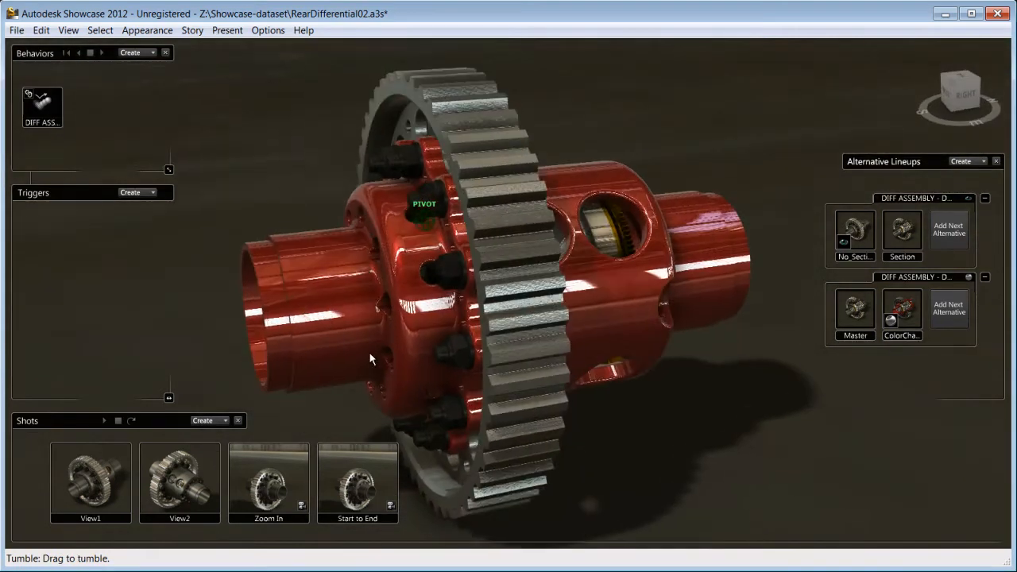
{"action": "left_click", "coordinate": [902, 231]}
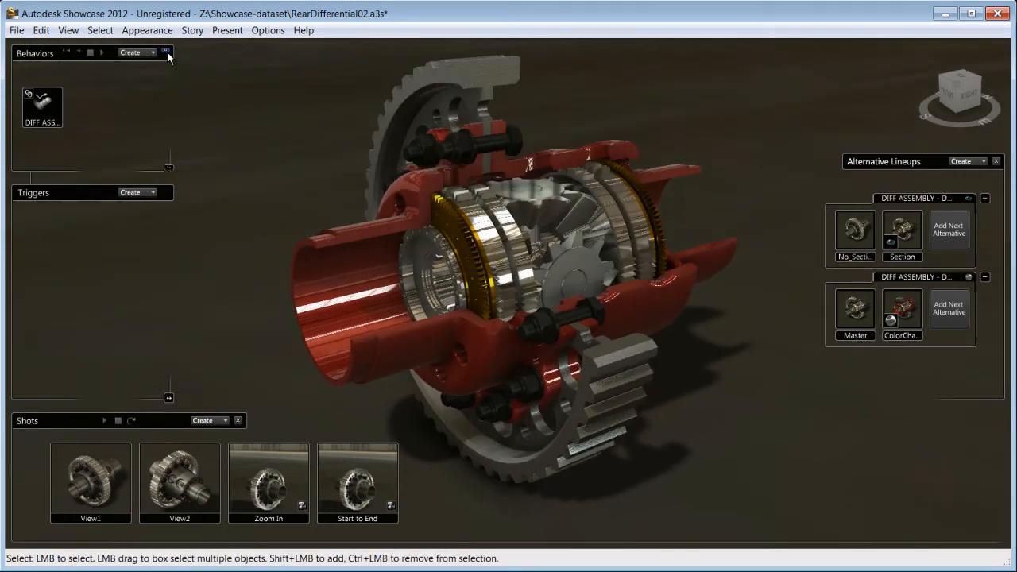
{"action": "left_click", "coordinate": [167, 52]}
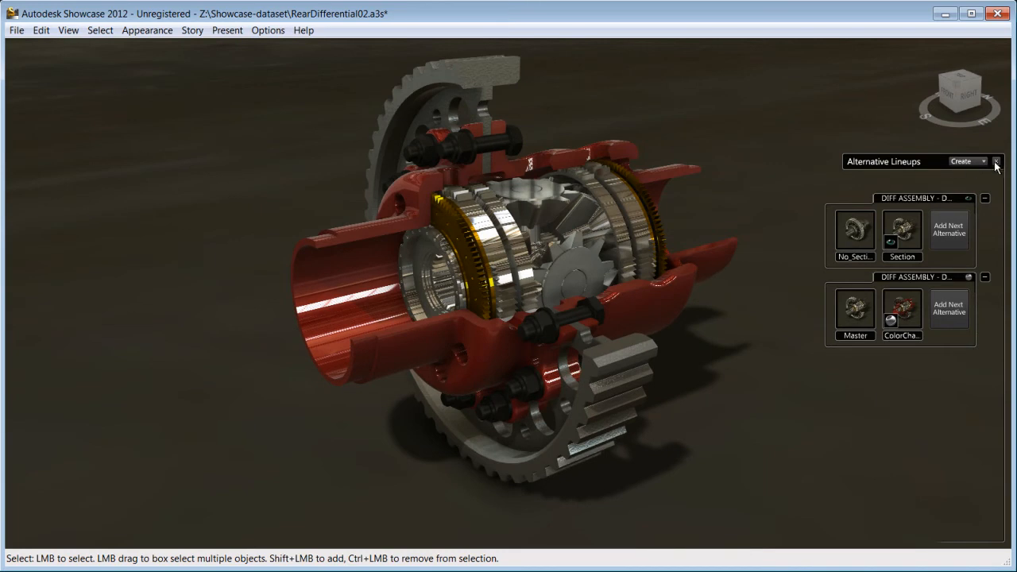
- Close Alternative Lineups, preview the 3D Floor Plan and Walkthrough wizards, then pick Save an Image
{"action": "left_click", "coordinate": [303, 30]}
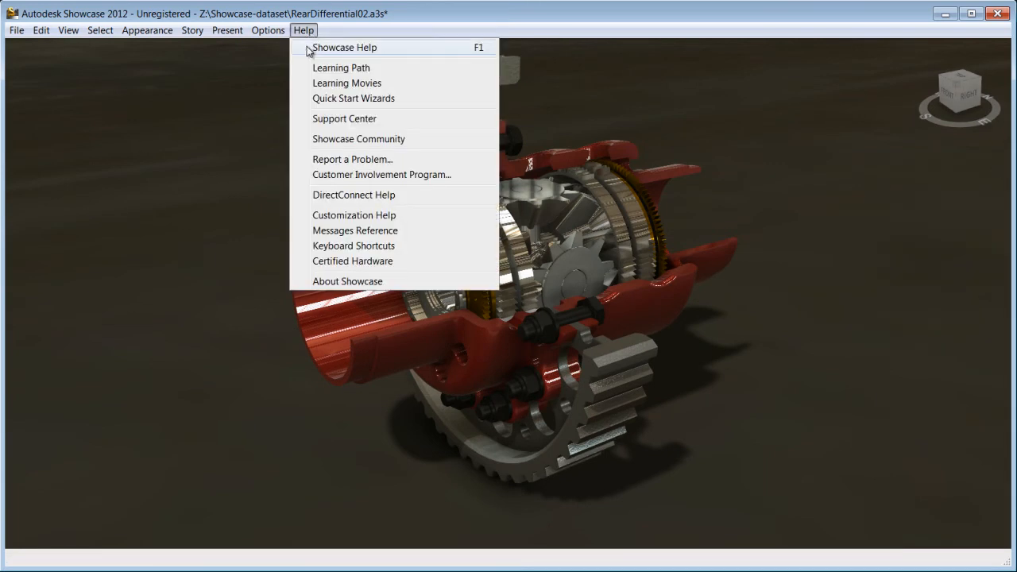
{"action": "left_click", "coordinate": [352, 97]}
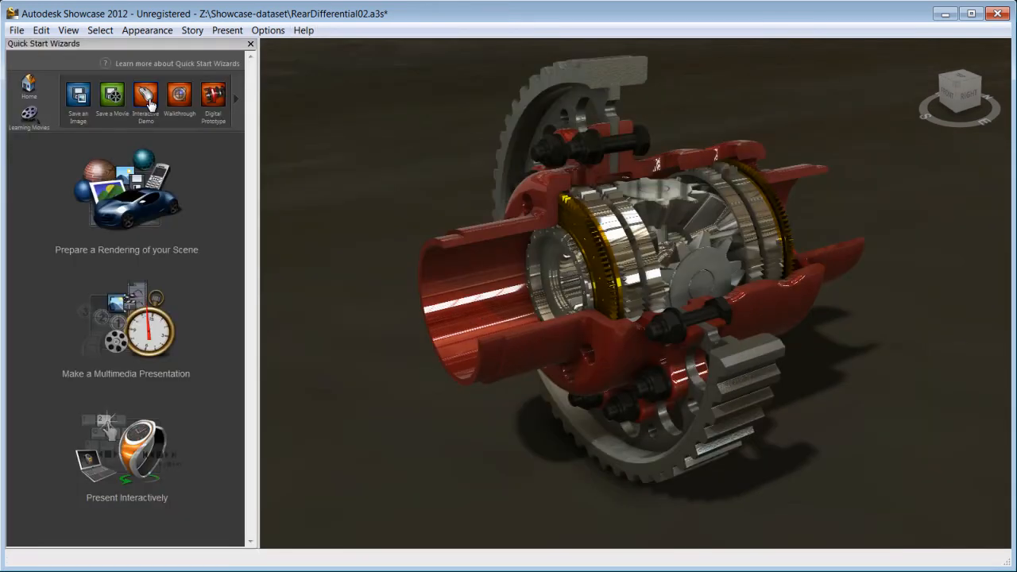
{"action": "left_click", "coordinate": [145, 95]}
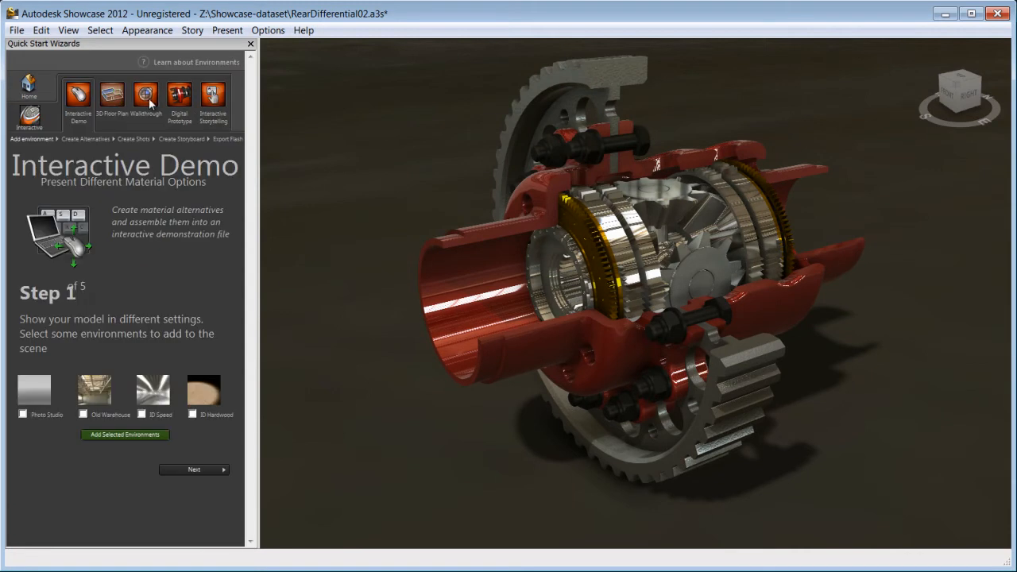
{"action": "left_click", "coordinate": [111, 94]}
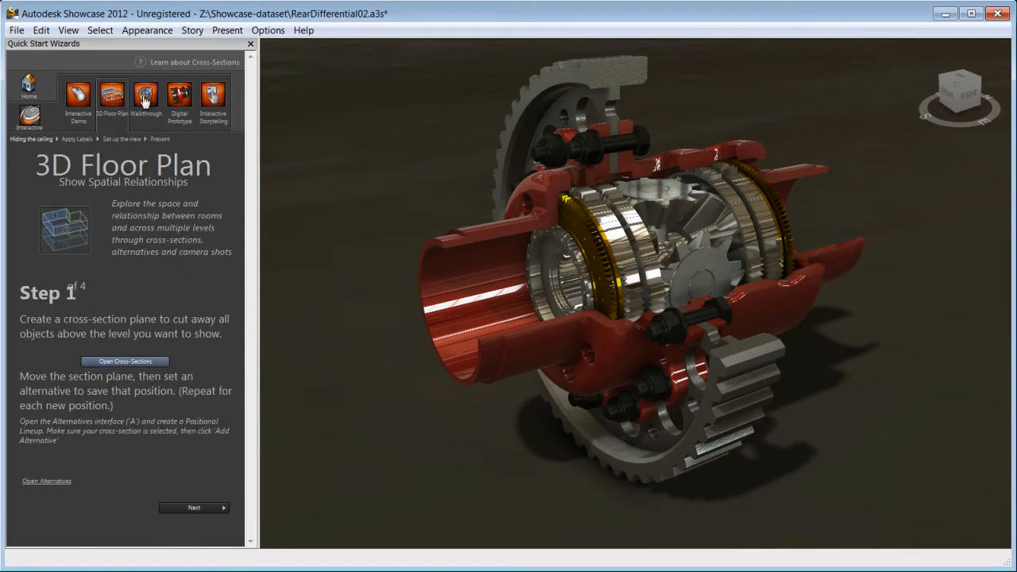
{"action": "left_click", "coordinate": [146, 96]}
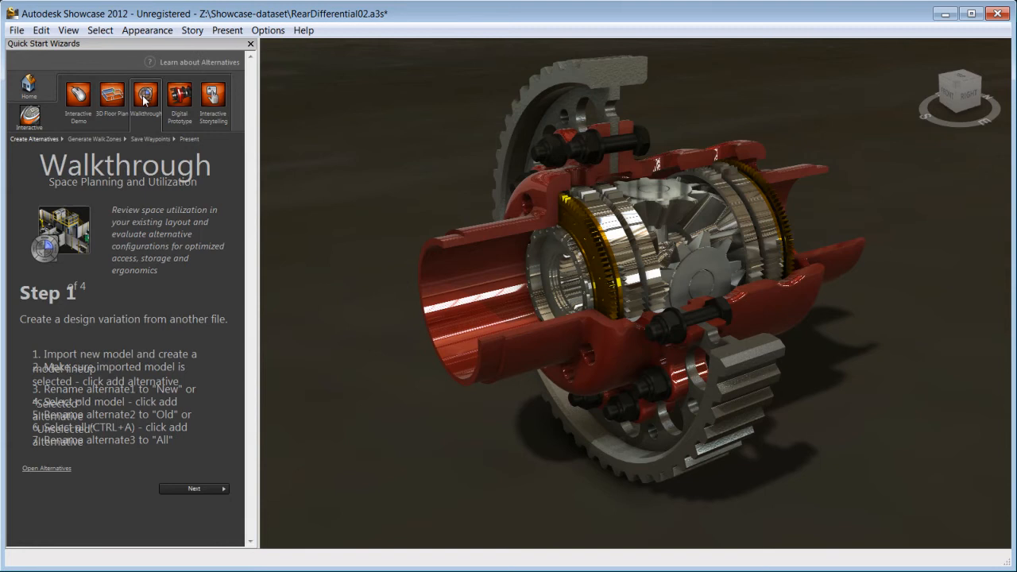
{"action": "left_click", "coordinate": [30, 87]}
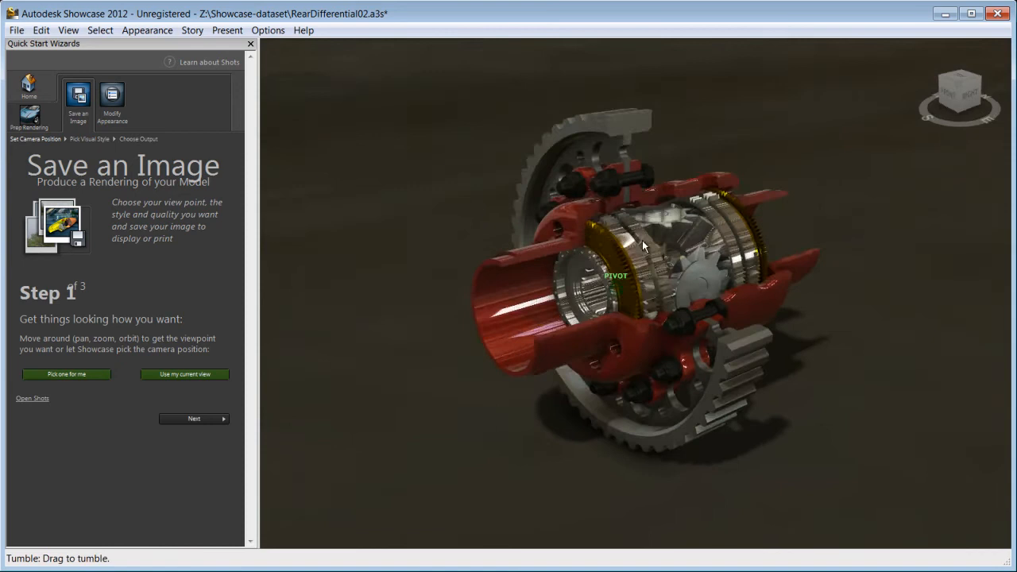
- Orbit the differential to the chosen viewpoint for still shot Shot1
{"action": "left_click_drag", "start_coordinate": [643, 246], "coordinate": [561, 258]}
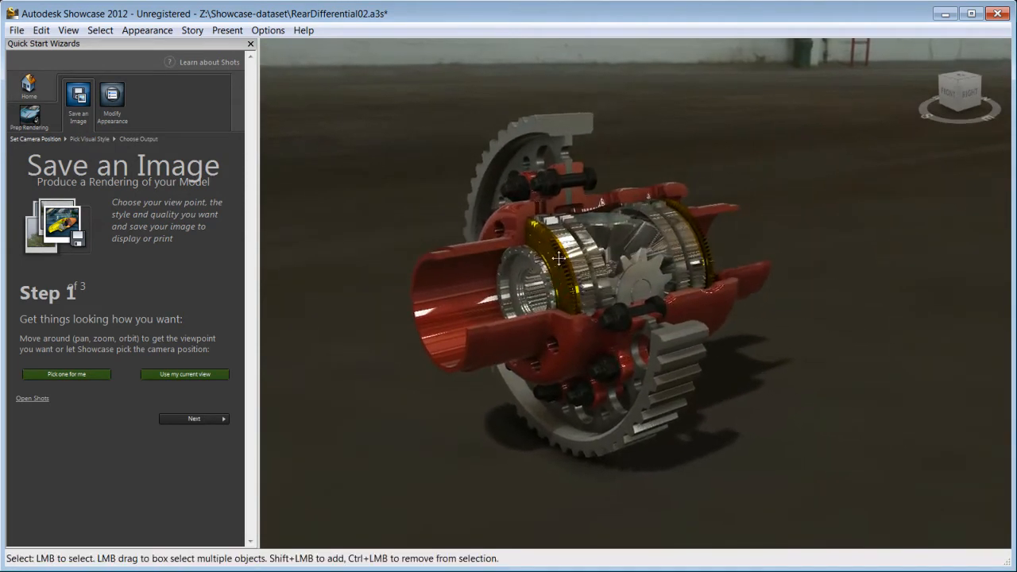
{"action": "left_click_drag", "start_coordinate": [560, 258], "coordinate": [556, 308]}
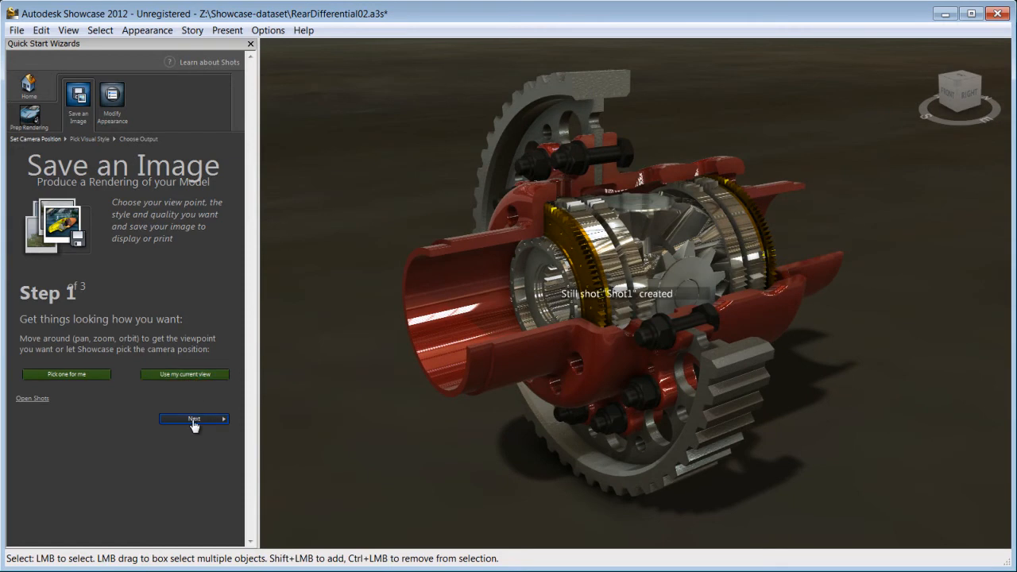
- Advance the wizard to visual style selection and show all visual styles
{"action": "left_click", "coordinate": [193, 419]}
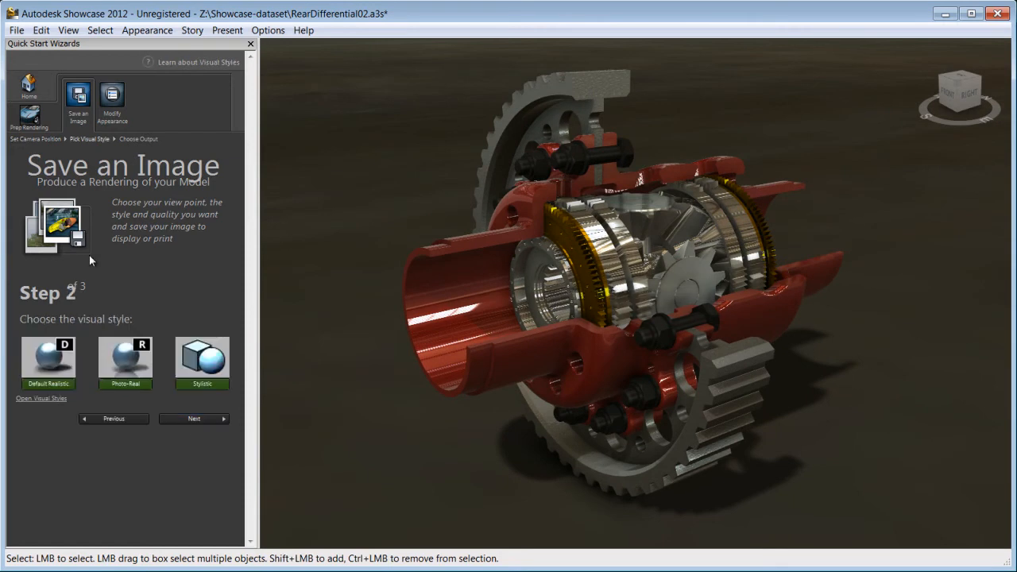
{"action": "mouse_move", "coordinate": [49, 403]}
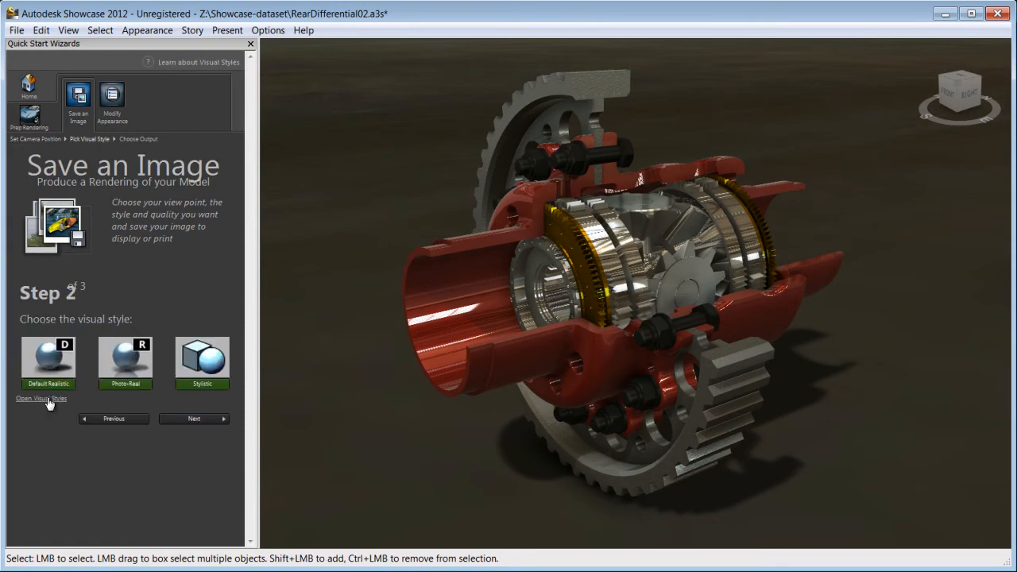
{"action": "left_click", "coordinate": [40, 398]}
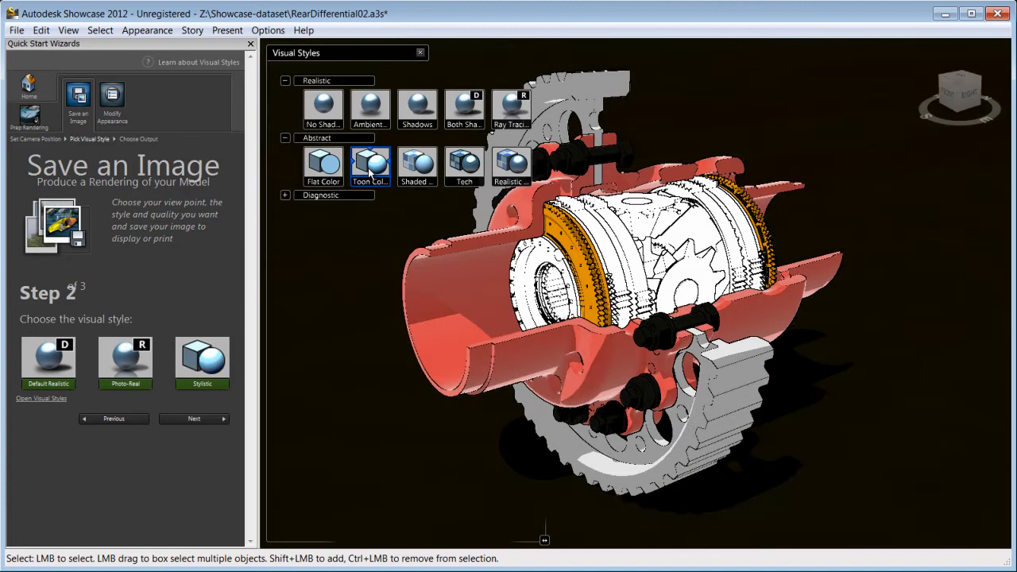
- Switch the differential to the Shaded Textures abstract visual style
{"action": "left_click", "coordinate": [417, 164]}
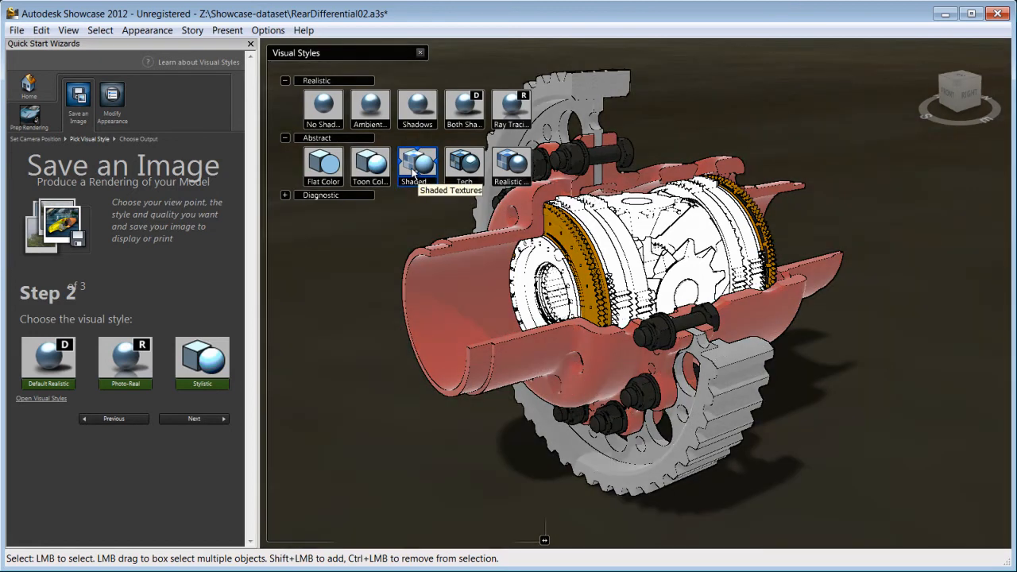
{"action": "mouse_move", "coordinate": [511, 166]}
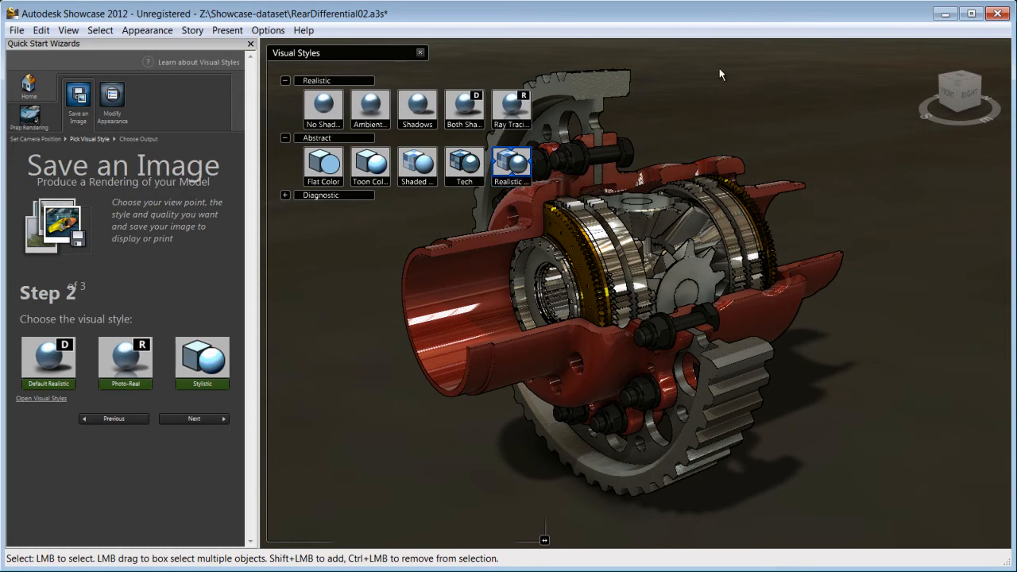
{"action": "mouse_move", "coordinate": [510, 107]}
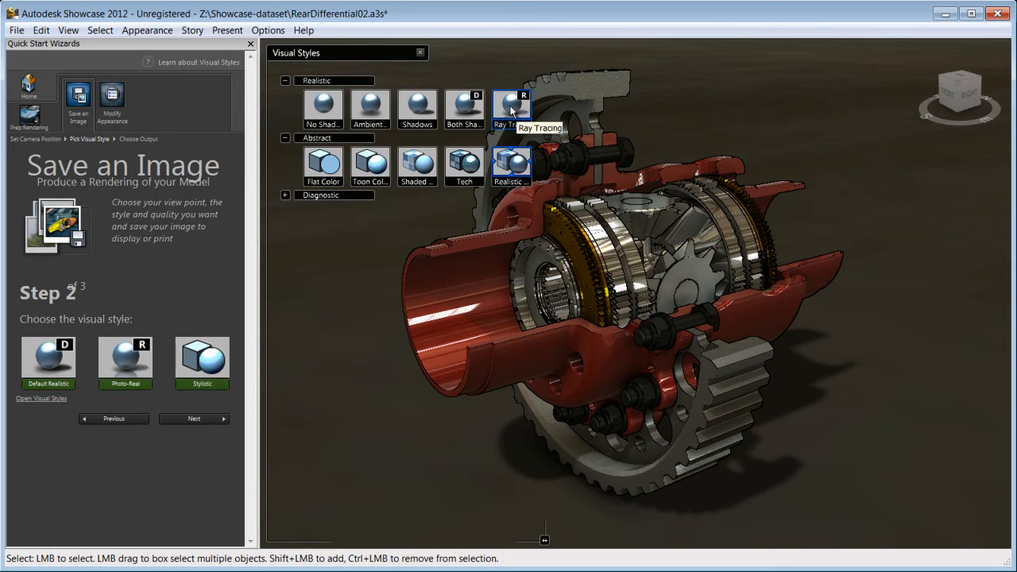
- Ray trace the differential to 100% and advance to the output size step
{"action": "left_click", "coordinate": [510, 107]}
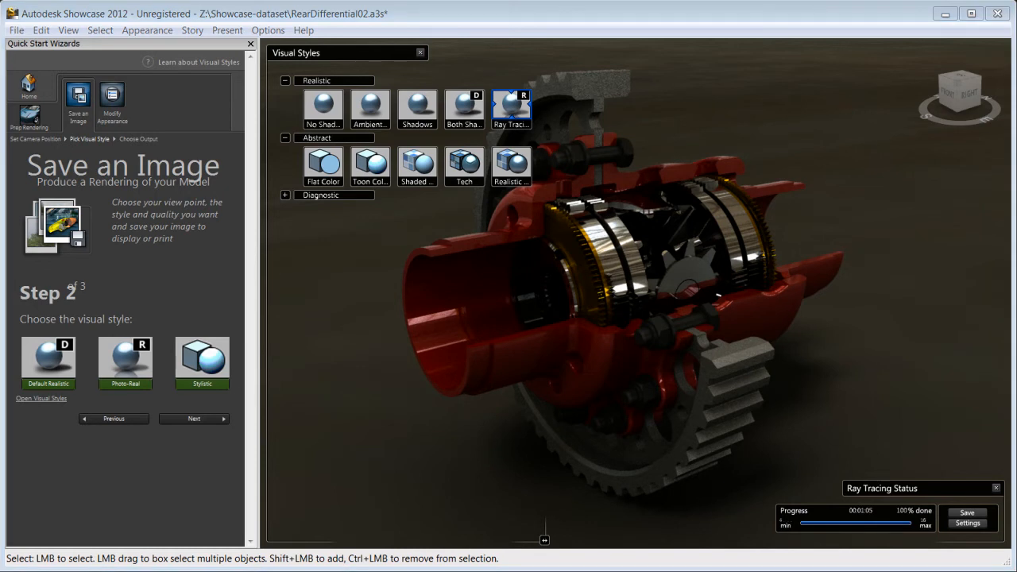
{"action": "left_click", "coordinate": [193, 419]}
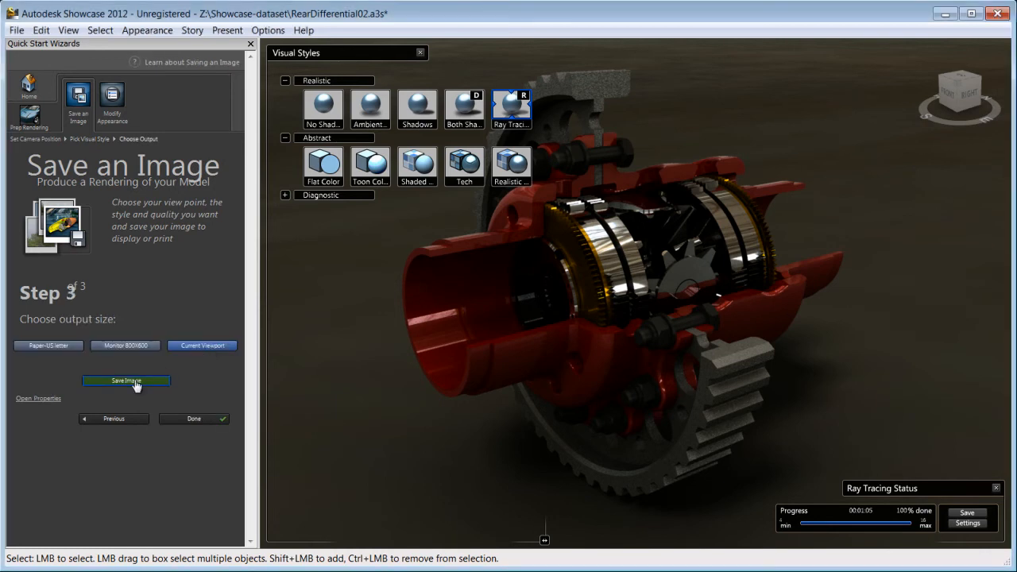
- Save the ray-traced rendering as Differential-01.jpg
{"action": "left_click", "coordinate": [126, 381]}
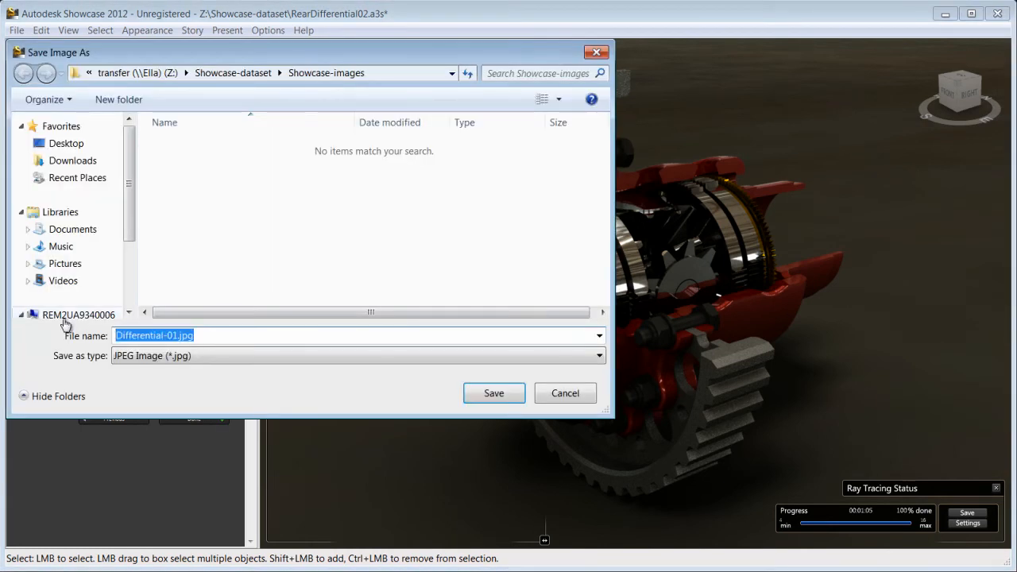
{"action": "left_click", "coordinate": [493, 392]}
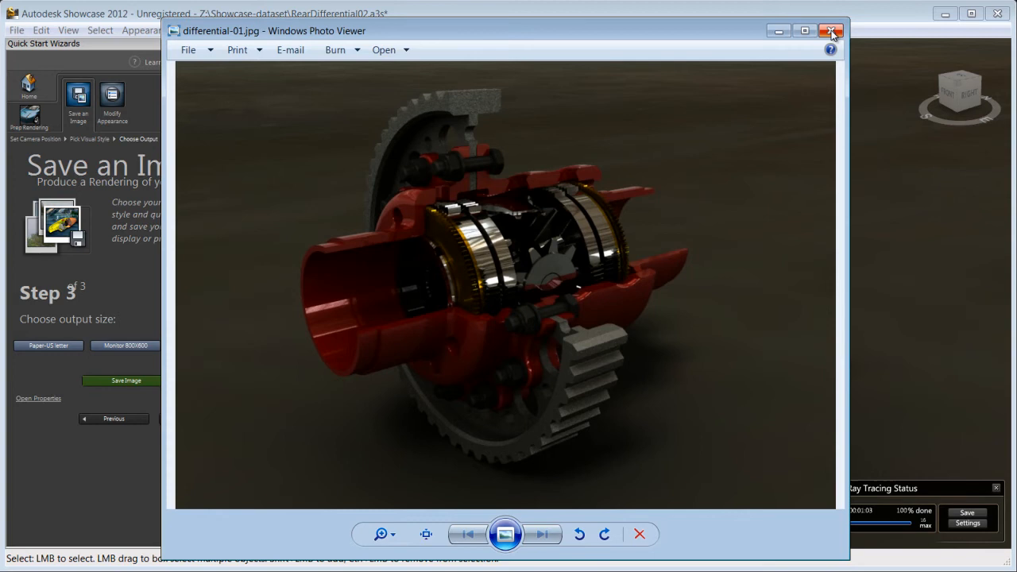
- Close Photo Viewer and the wizard and styles panels, then orbit around the sectioned differential
{"action": "left_click", "coordinate": [832, 31]}
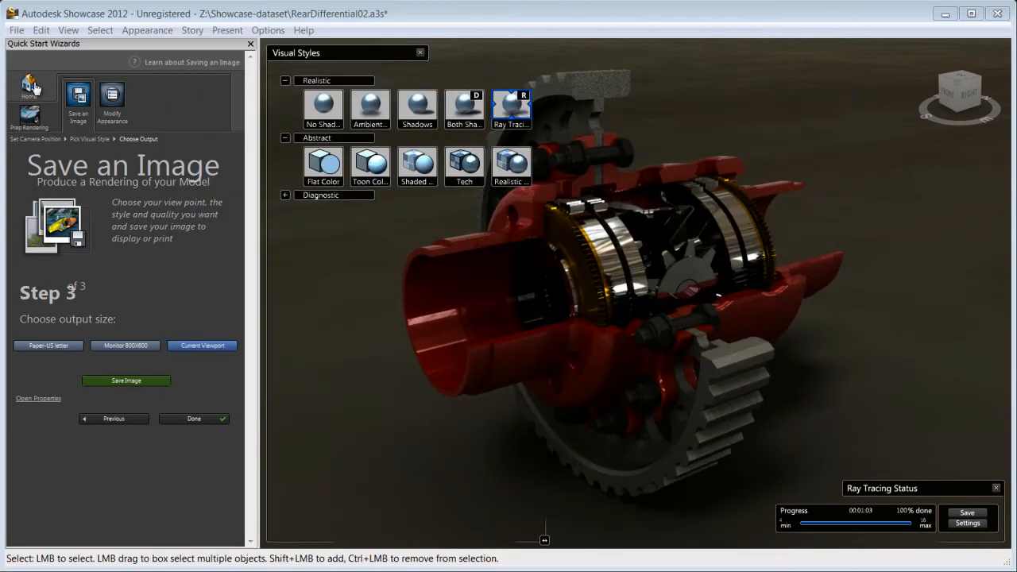
{"action": "left_click", "coordinate": [29, 90]}
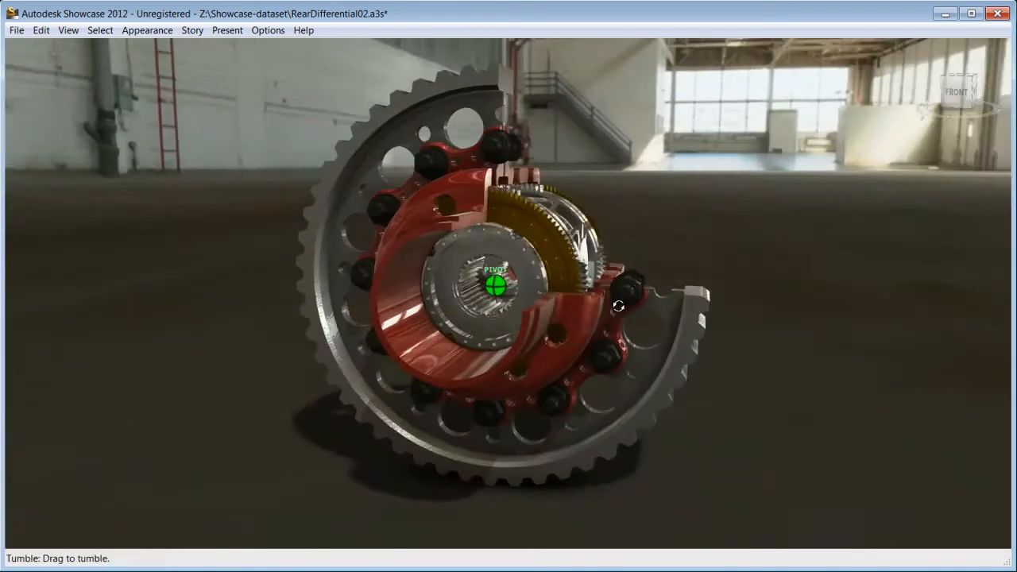
{"action": "left_click_drag", "start_coordinate": [618, 306], "coordinate": [389, 273]}
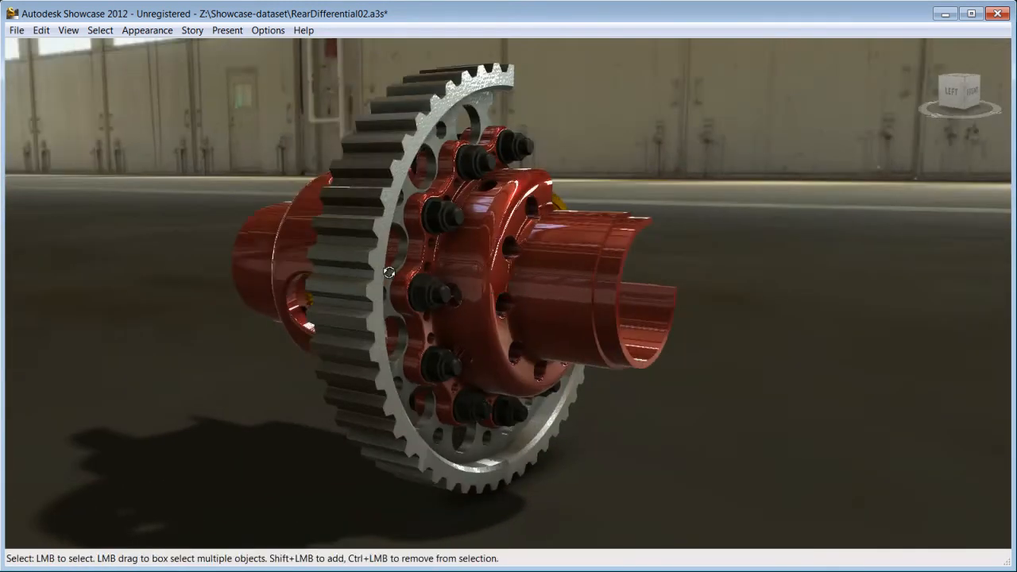
{"action": "left_click_drag", "start_coordinate": [389, 272], "coordinate": [332, 363]}
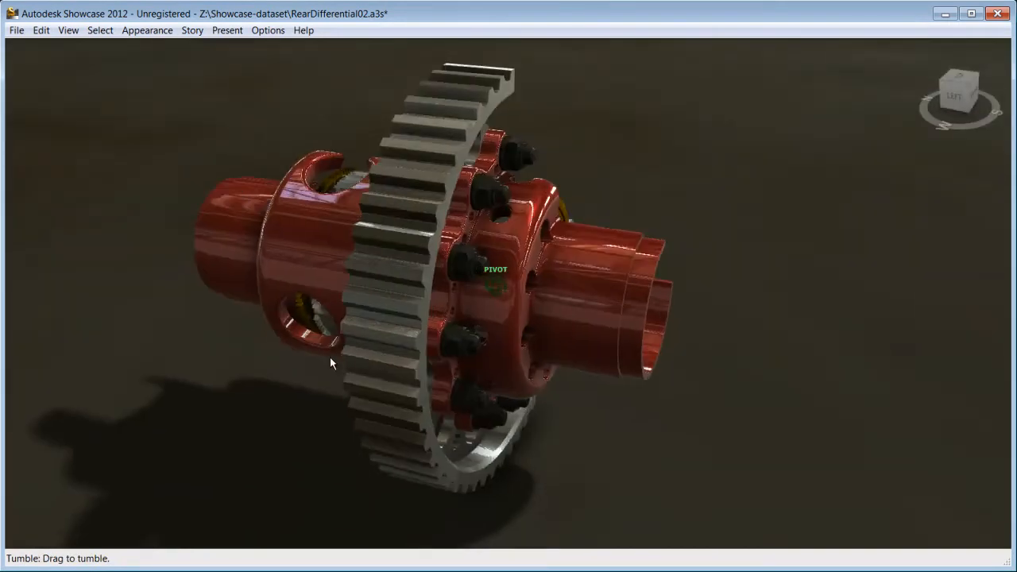
{"action": "left_click_drag", "start_coordinate": [332, 364], "coordinate": [571, 293]}
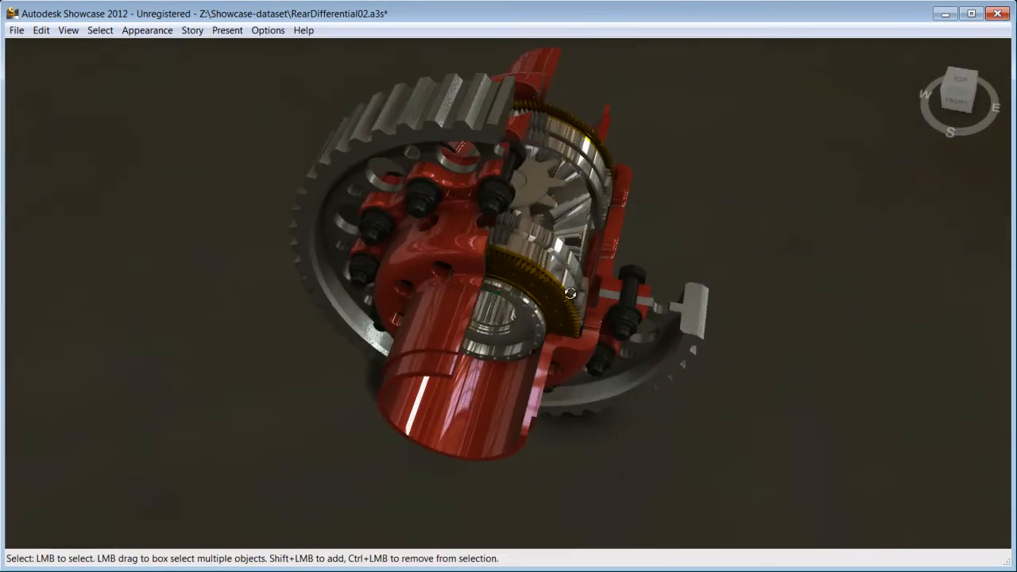
{"action": "left_click_drag", "start_coordinate": [570, 293], "coordinate": [322, 129]}
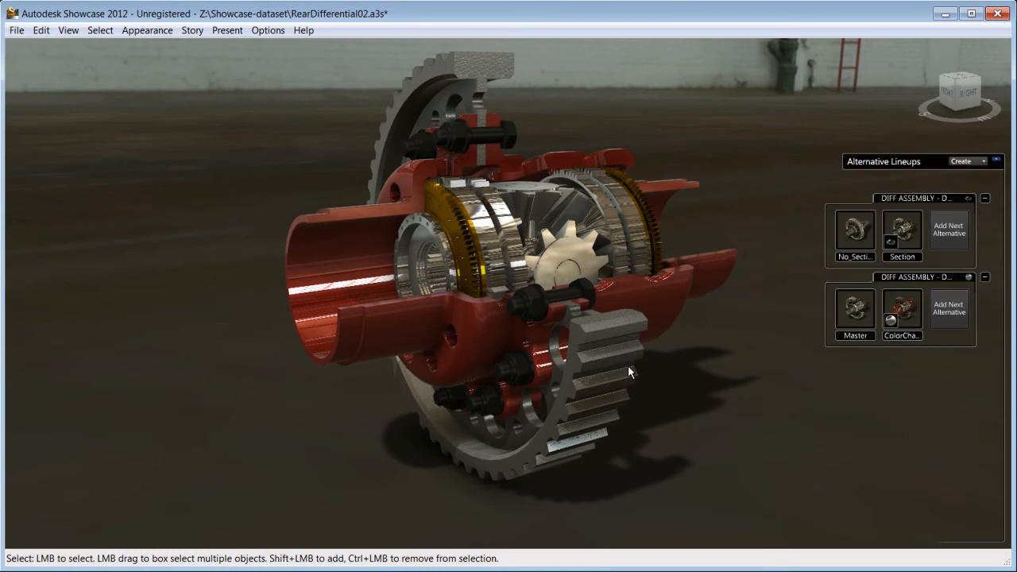
- Switch to the grey Master alternative, then back to the red ColorChange alternative
{"action": "left_click", "coordinate": [854, 309]}
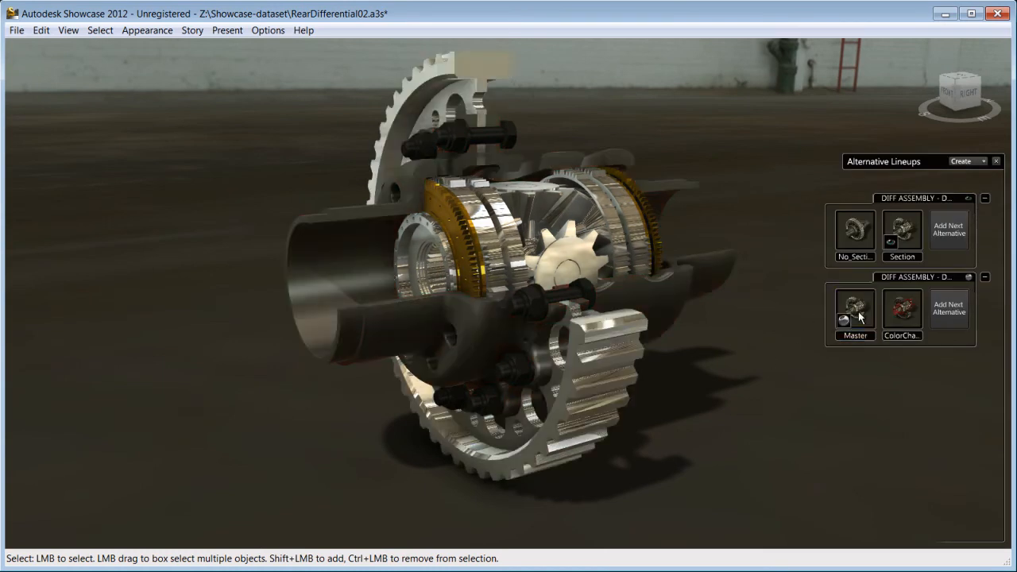
{"action": "left_click", "coordinate": [901, 312]}
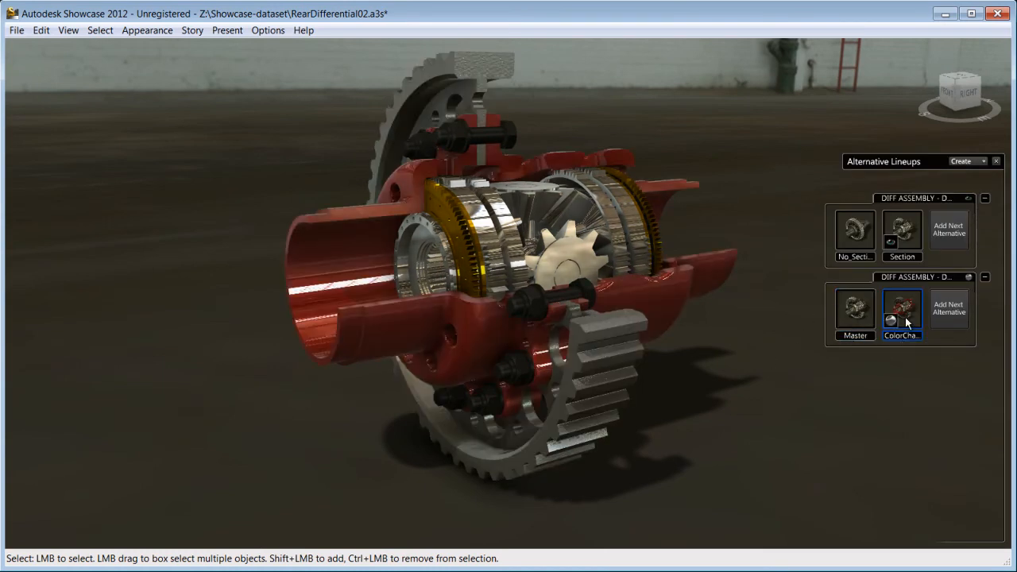
{"action": "mouse_move", "coordinate": [902, 314]}
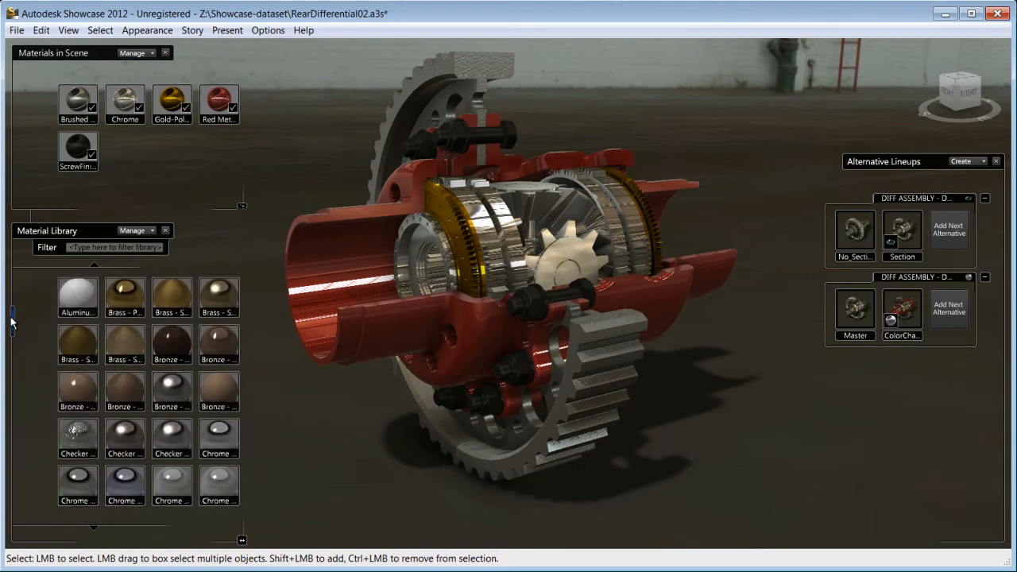
- Apply a library material to the housing and show the blue Alternate3 version
{"action": "scroll", "scroll_direction": "down", "scroll_amount": 3}
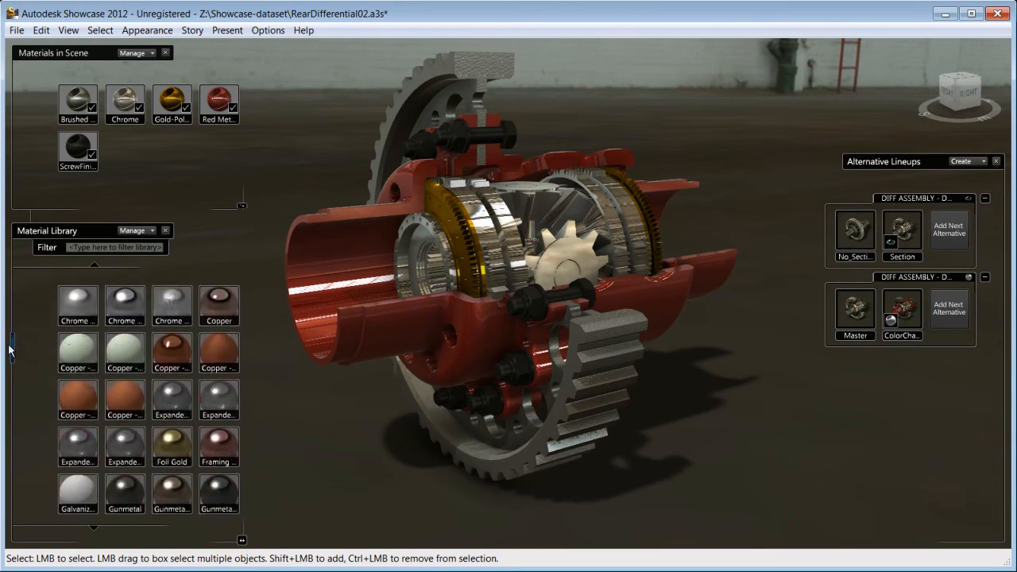
{"action": "scroll", "scroll_direction": "down", "scroll_amount": 3}
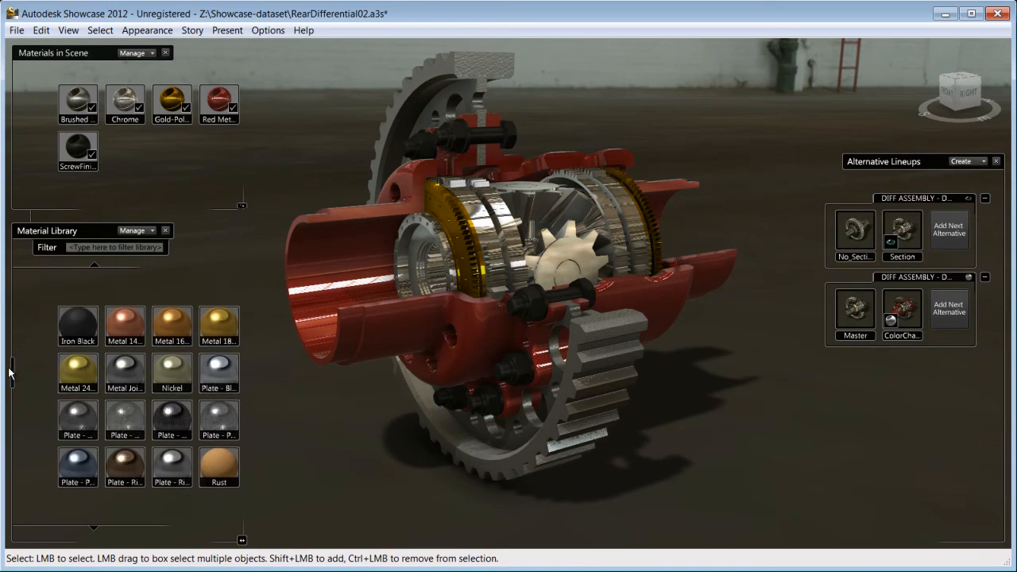
{"action": "scroll", "scroll_direction": "down", "scroll_amount": 3}
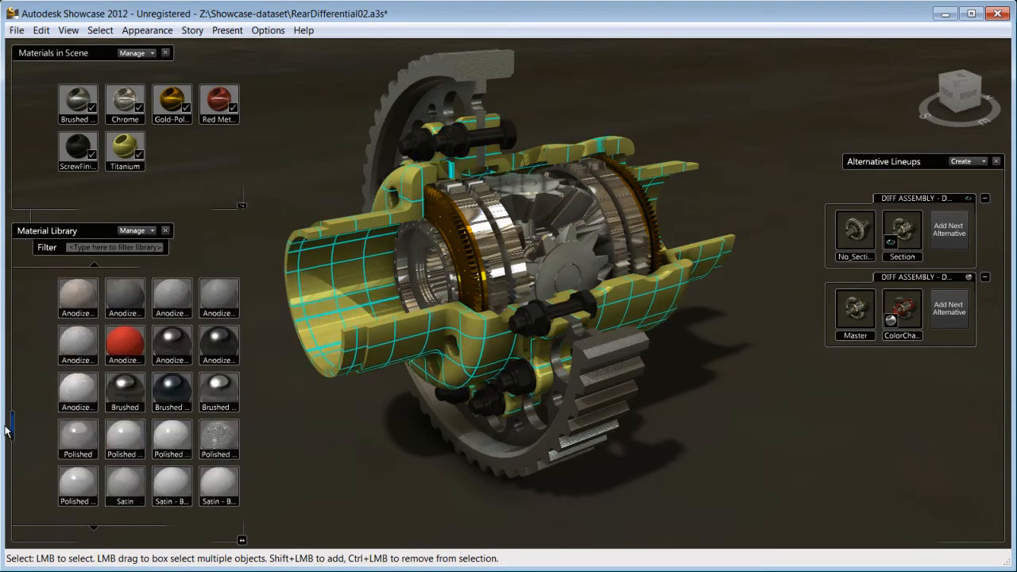
{"action": "left_click", "coordinate": [949, 308]}
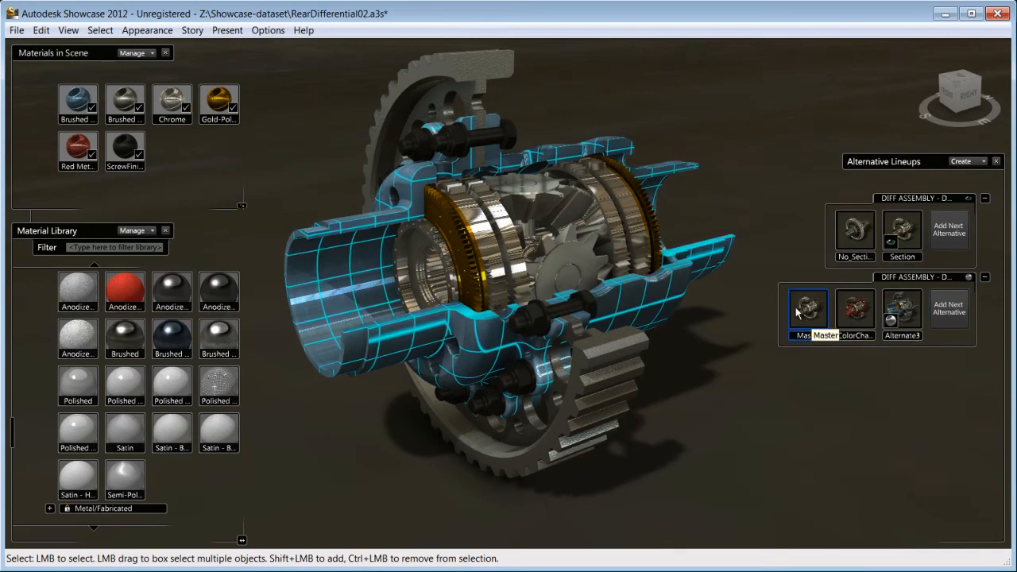
{"action": "left_click", "coordinate": [807, 310]}
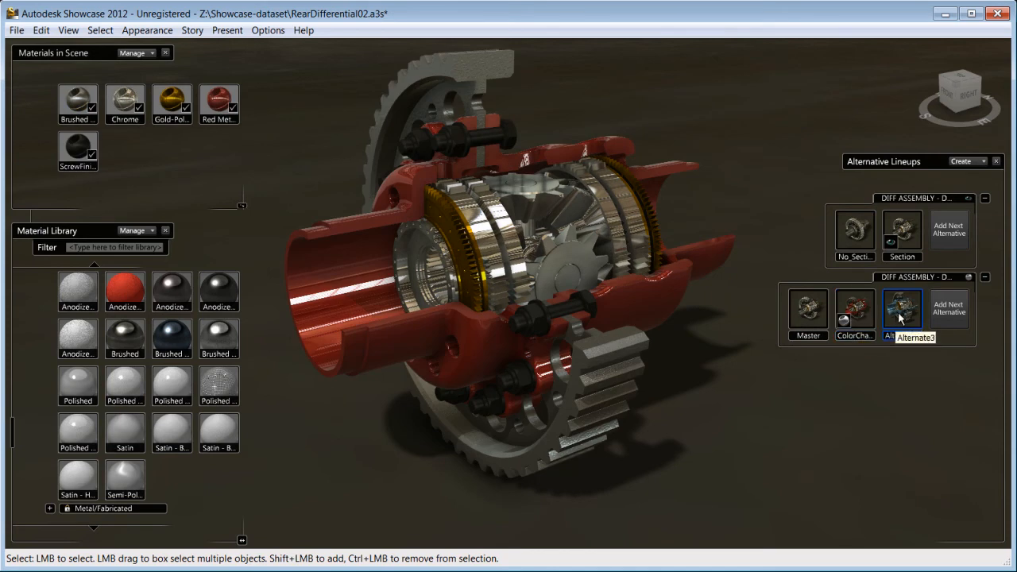
{"action": "left_click", "coordinate": [902, 308]}
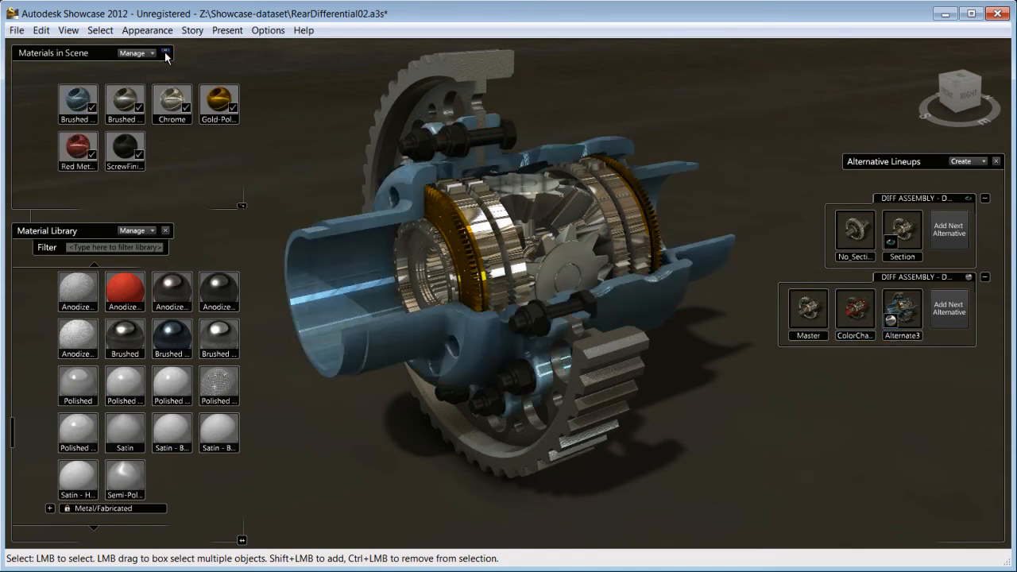
- Close the scene materials panel and orbit the sectioned differential
{"action": "left_click", "coordinate": [166, 52]}
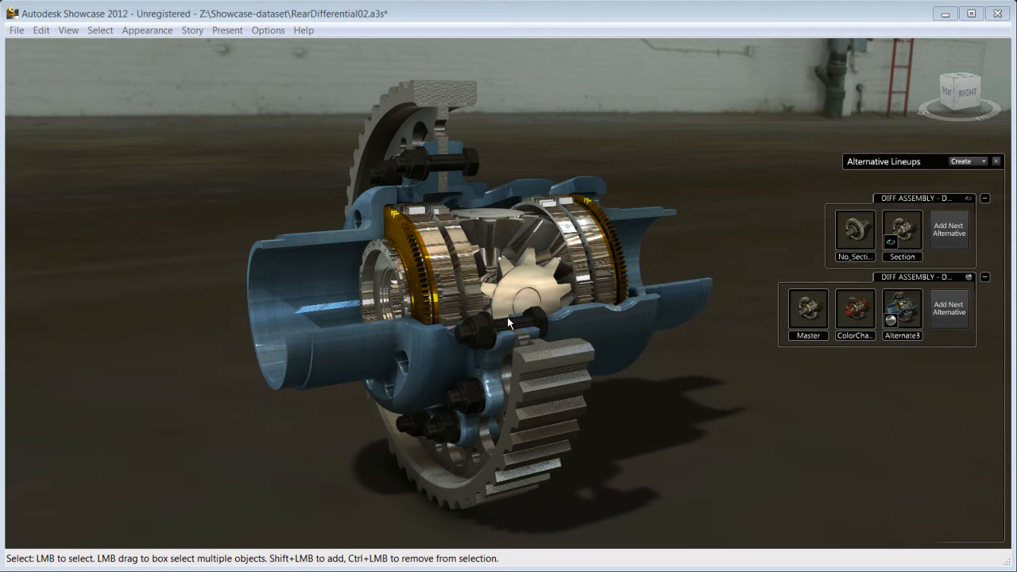
{"action": "left_click_drag", "start_coordinate": [508, 323], "coordinate": [516, 301]}
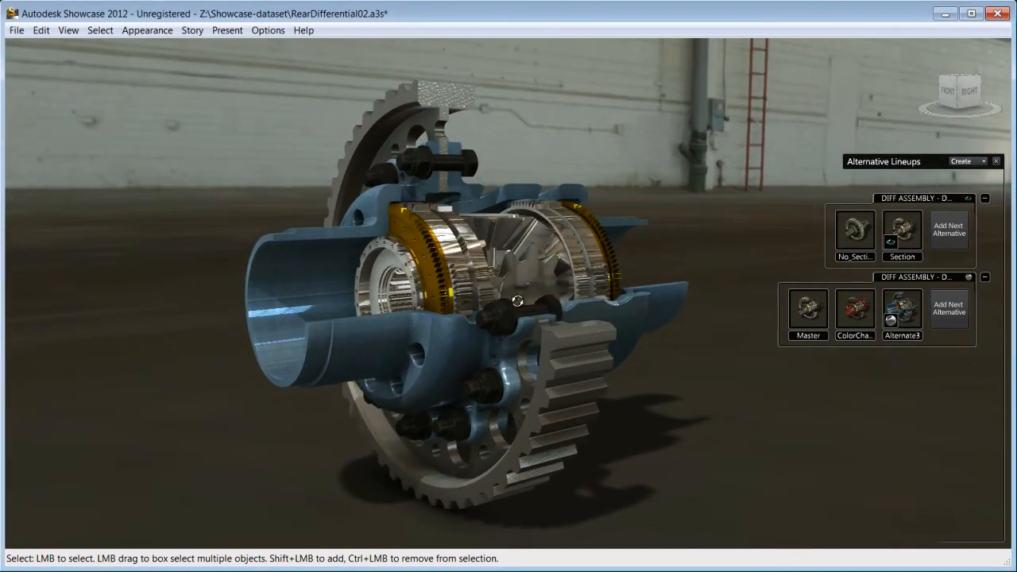
{"action": "left_click_drag", "start_coordinate": [517, 302], "coordinate": [441, 374]}
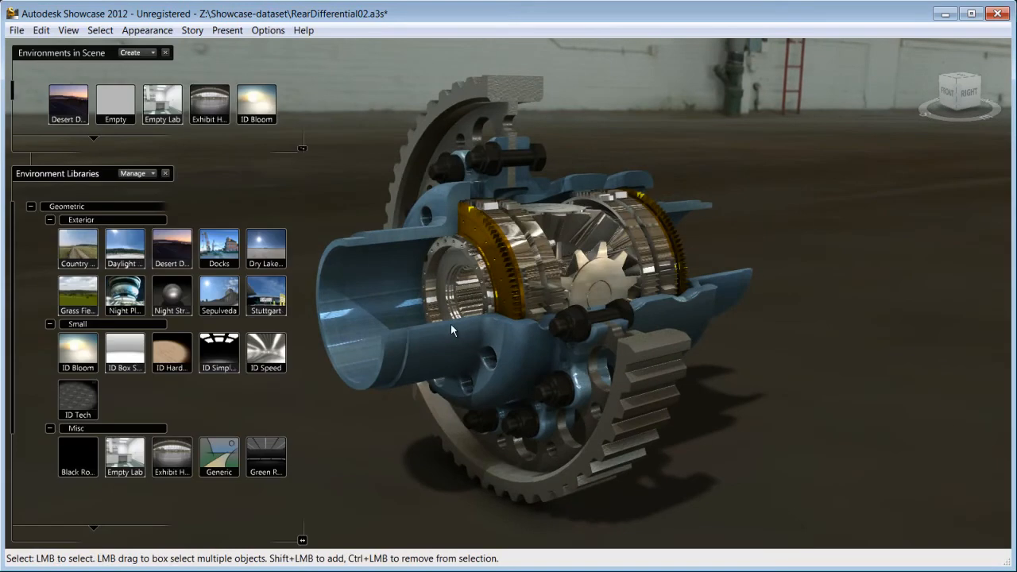
{"action": "mouse_move", "coordinate": [256, 103]}
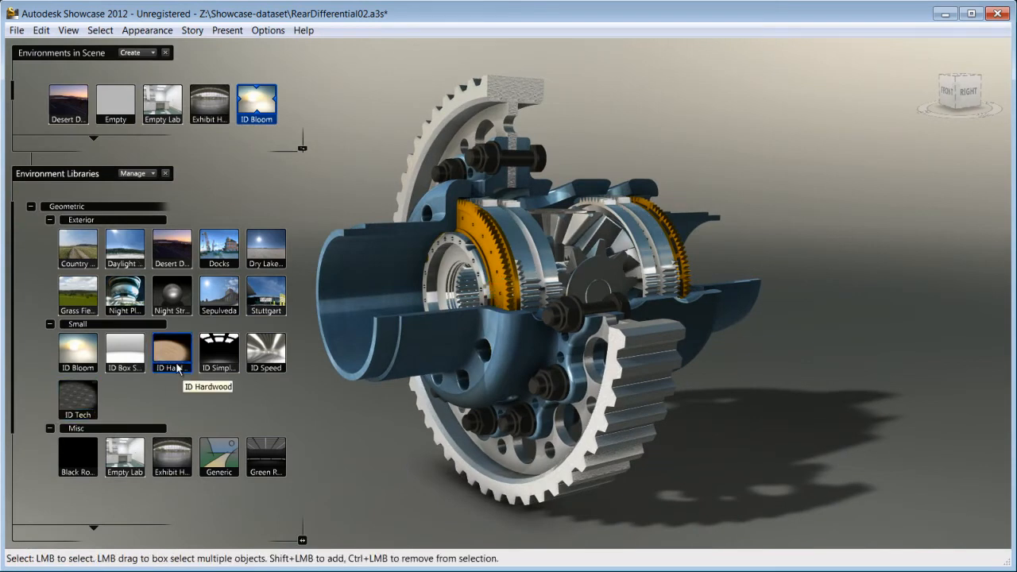
- Apply the Exhibit Hall environment and orbit the differential within it
{"action": "left_click", "coordinate": [209, 99]}
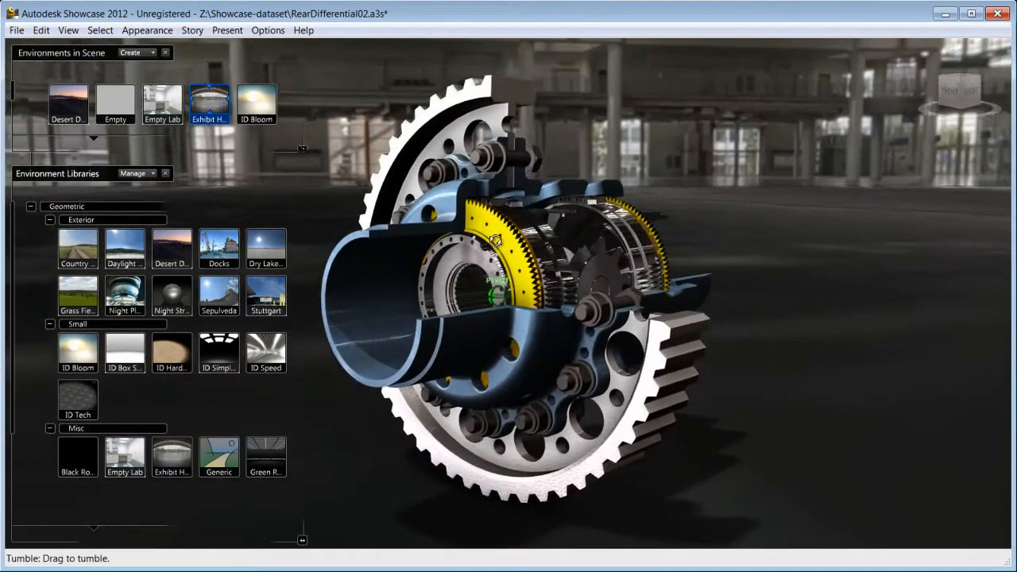
{"action": "left_click_drag", "start_coordinate": [495, 238], "coordinate": [434, 316]}
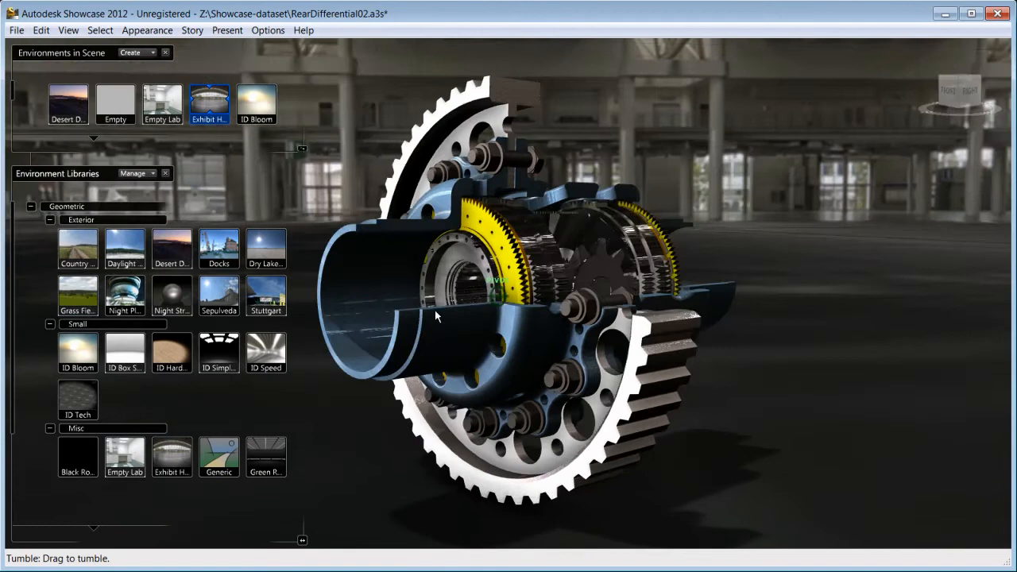
{"action": "left_click_drag", "start_coordinate": [436, 316], "coordinate": [399, 320]}
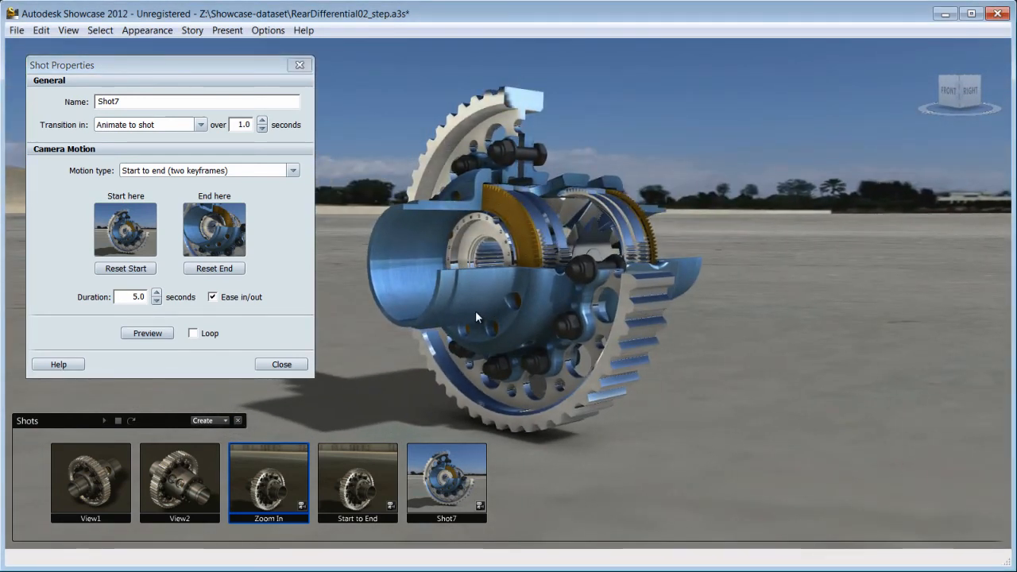
- Reset Shot7's start and end keyframes to the current views and preview the motion
{"action": "left_click", "coordinate": [125, 268]}
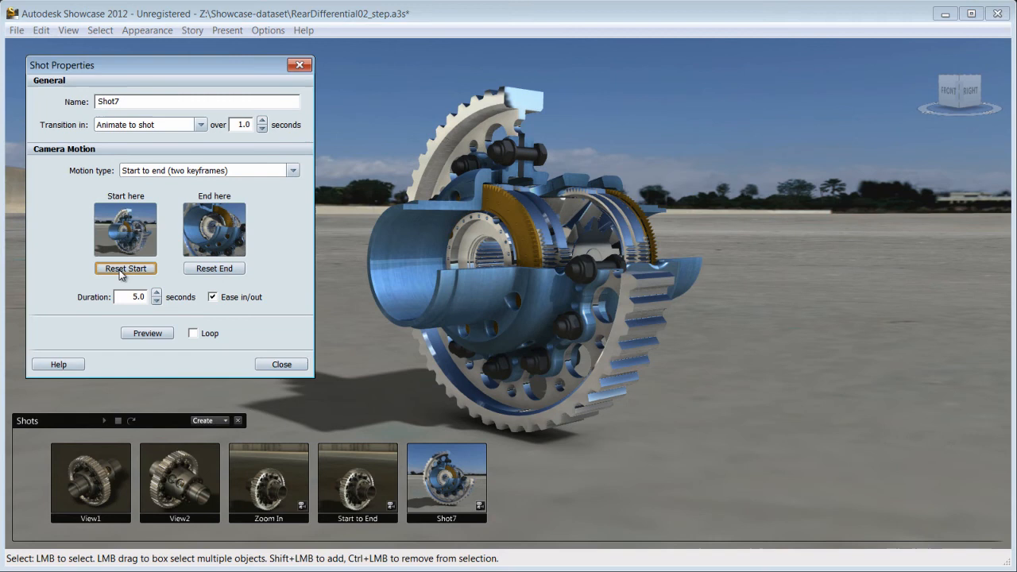
{"action": "left_click", "coordinate": [125, 268]}
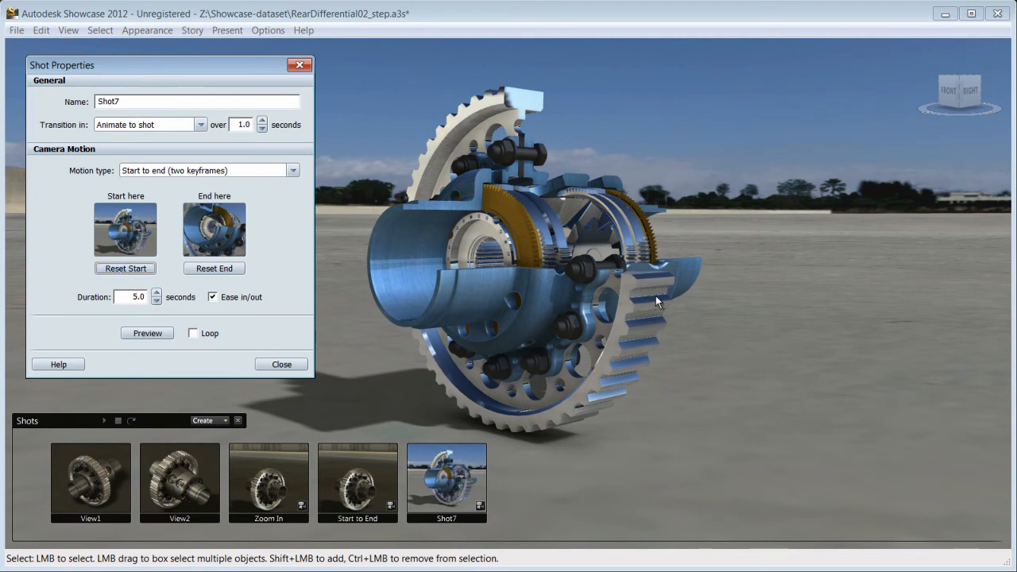
{"action": "left_click", "coordinate": [214, 268]}
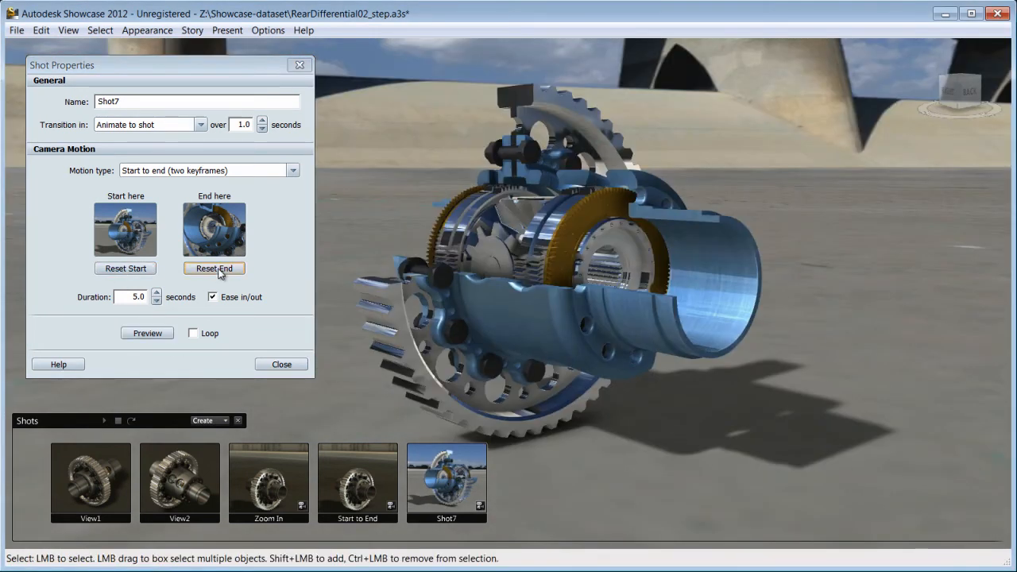
{"action": "left_click", "coordinate": [146, 333]}
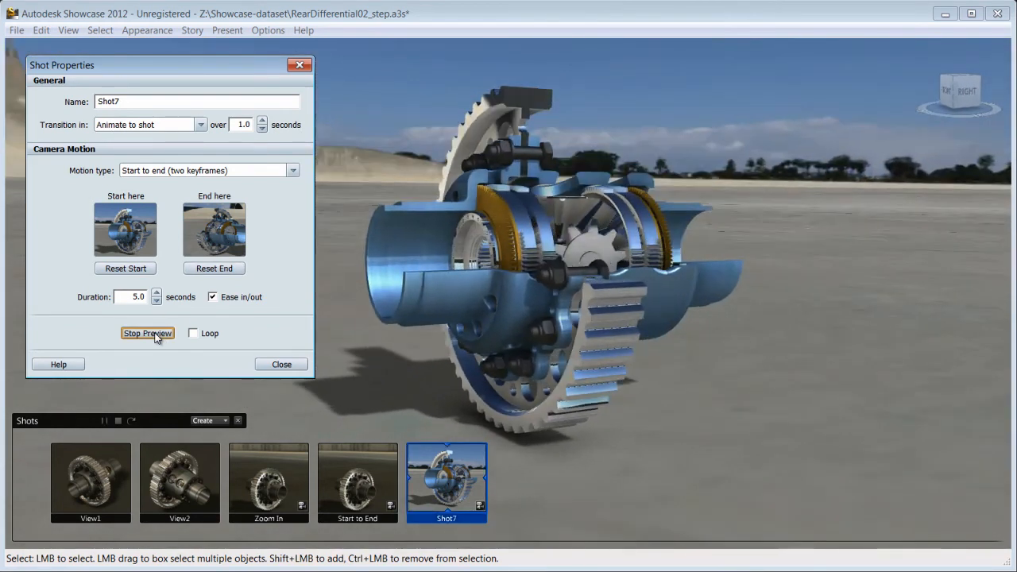
- Set Shot7's transition in to fade from black, preview it, and close
{"action": "left_click", "coordinate": [200, 123]}
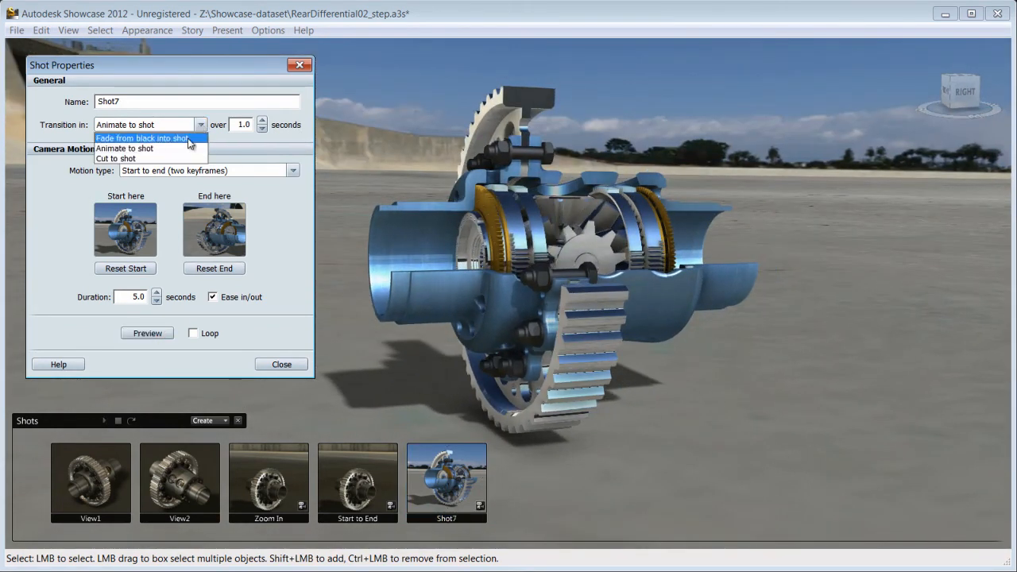
{"action": "left_click", "coordinate": [141, 137]}
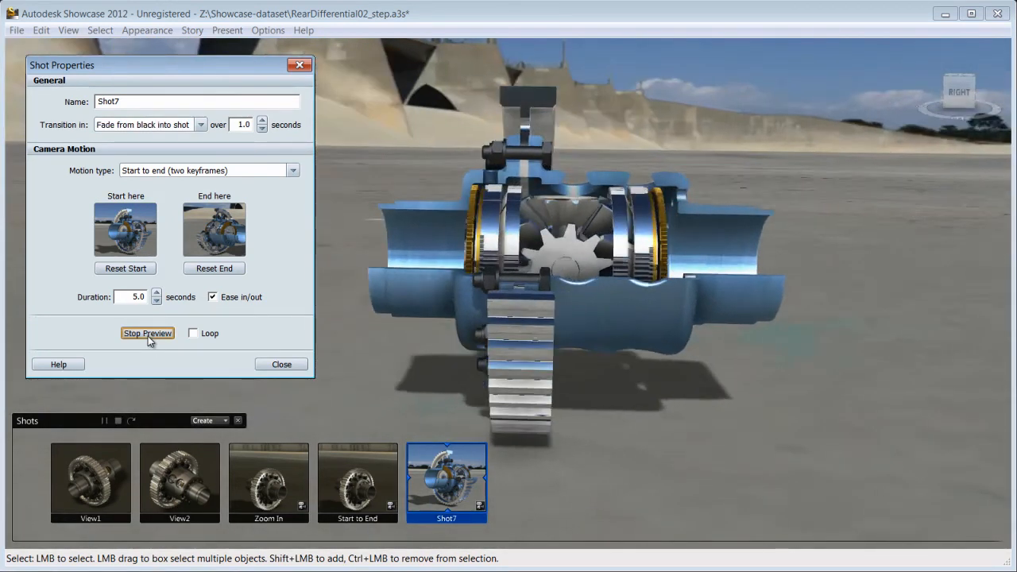
{"action": "left_click", "coordinate": [147, 333]}
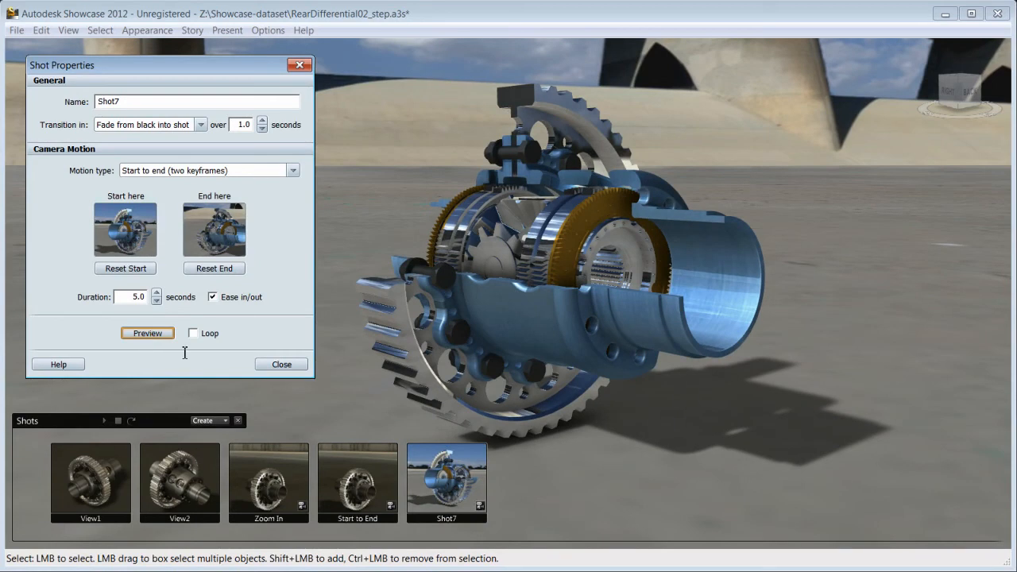
{"action": "left_click", "coordinate": [281, 364]}
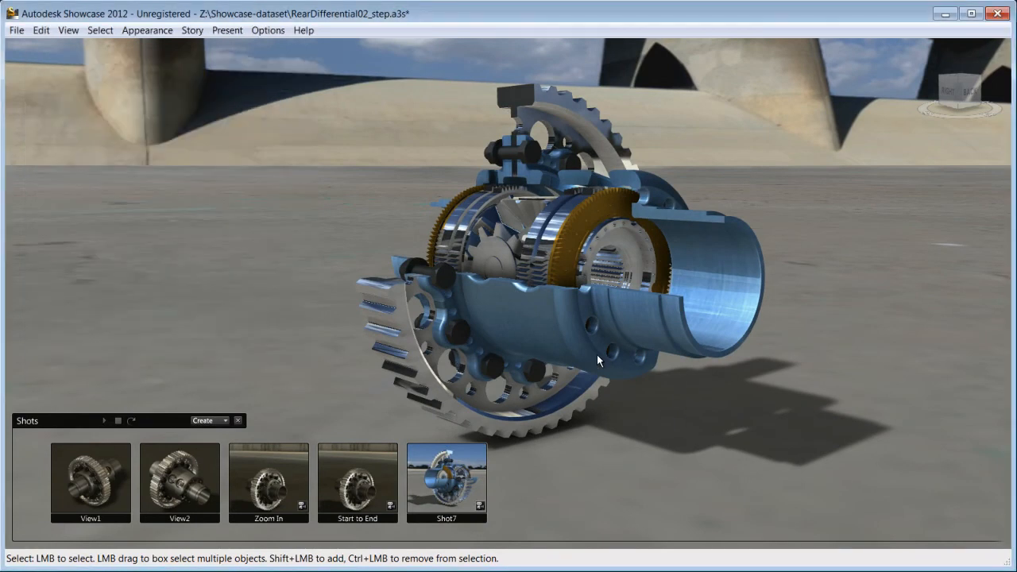
- Create storyboard Slide 2 and add more items to it
{"action": "left_click", "coordinate": [193, 30]}
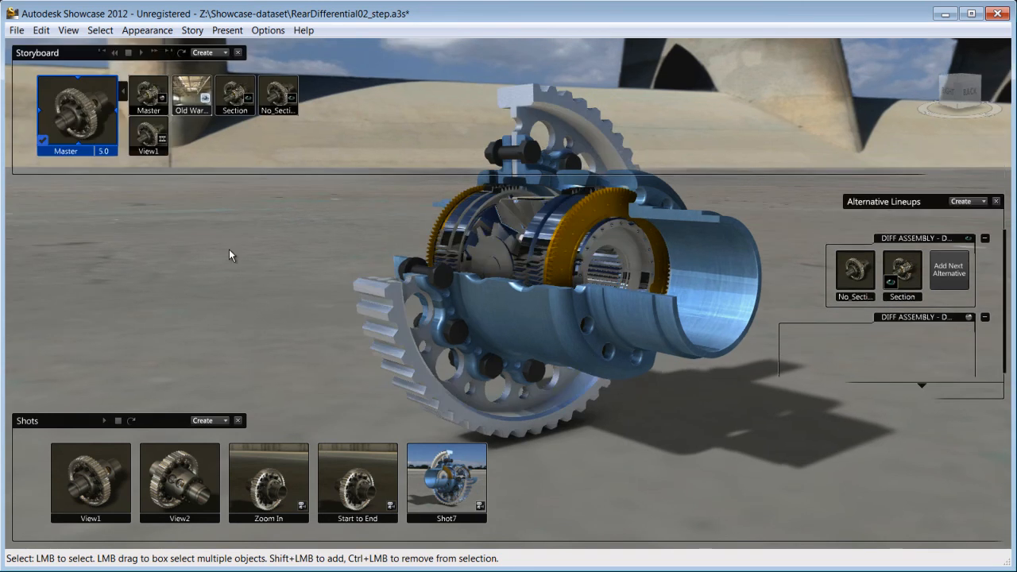
{"action": "left_click", "coordinate": [225, 52]}
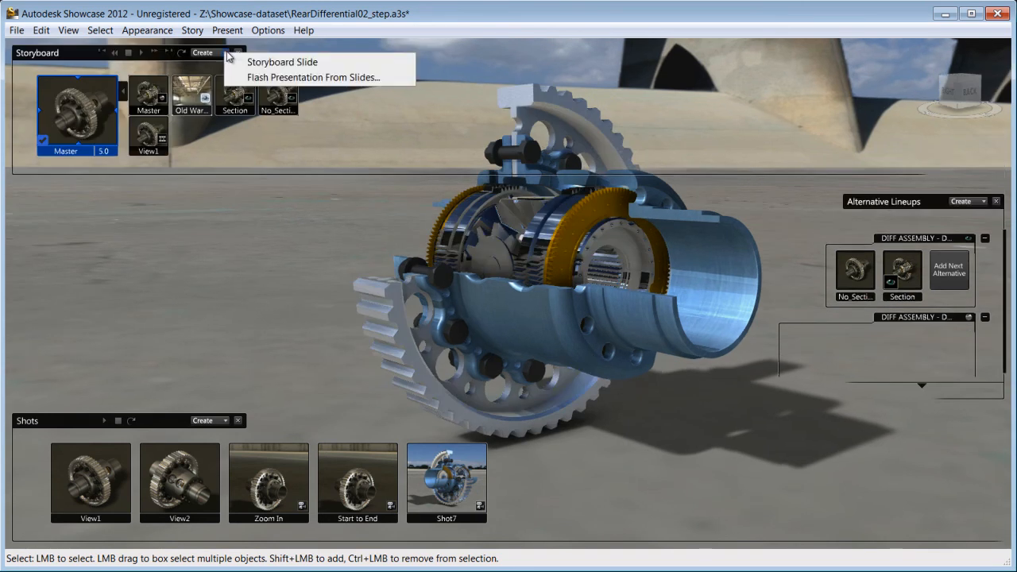
{"action": "right_click", "coordinate": [445, 482]}
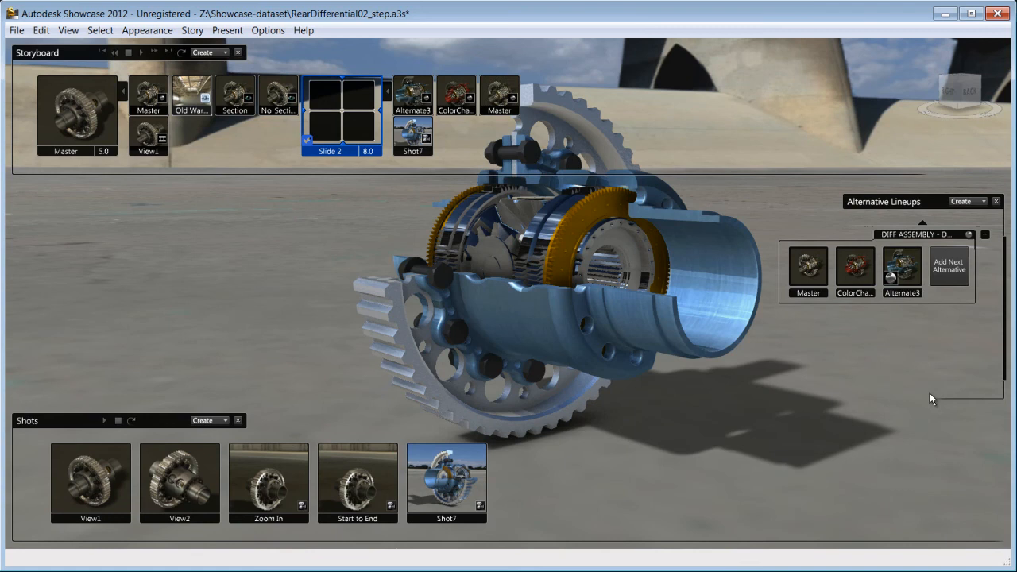
{"action": "double_click", "coordinate": [342, 111]}
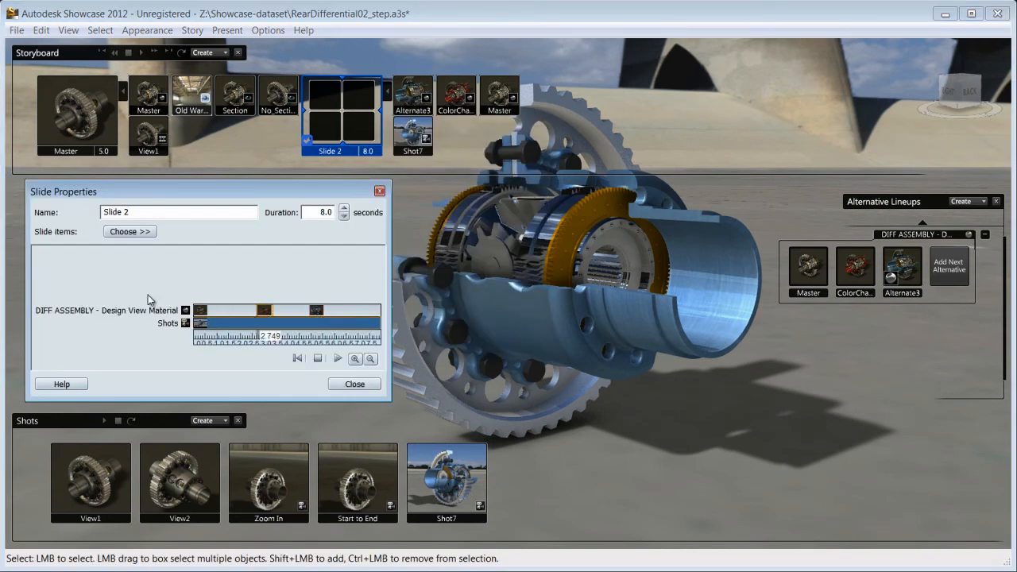
{"action": "left_click", "coordinate": [129, 231]}
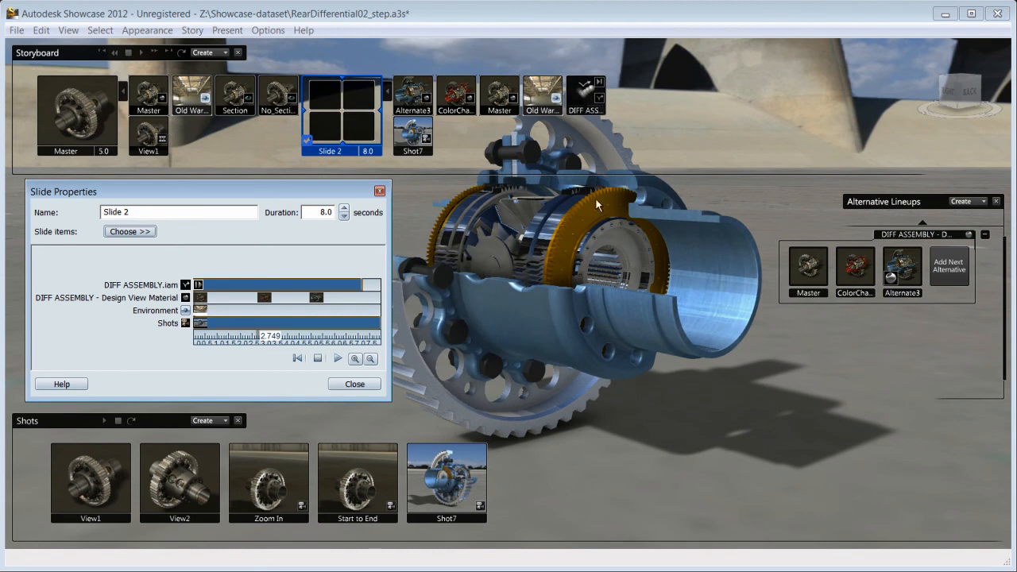
{"action": "left_click", "coordinate": [355, 384]}
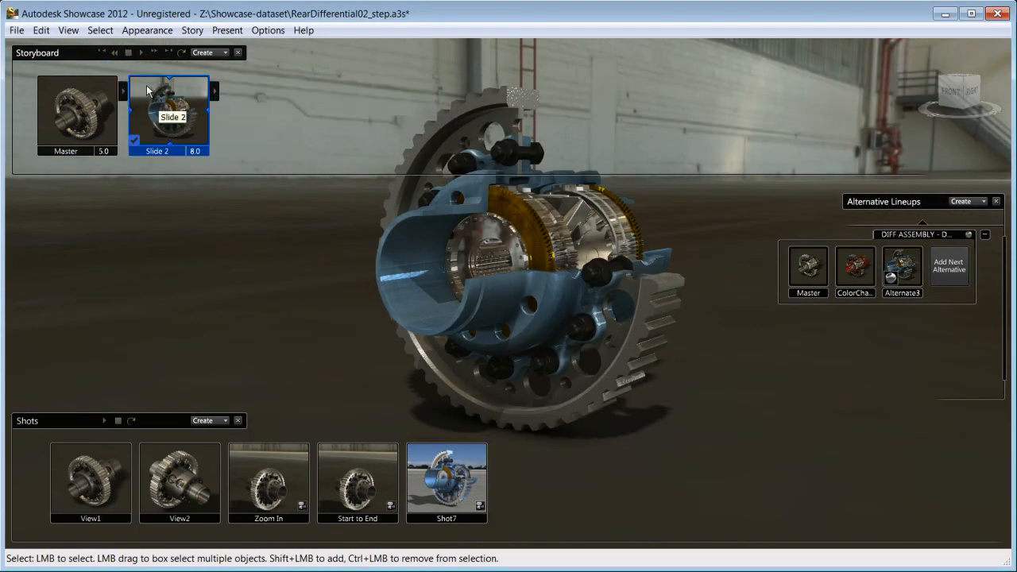
- Play Slide 2 from the storyboard
{"action": "left_click", "coordinate": [141, 53]}
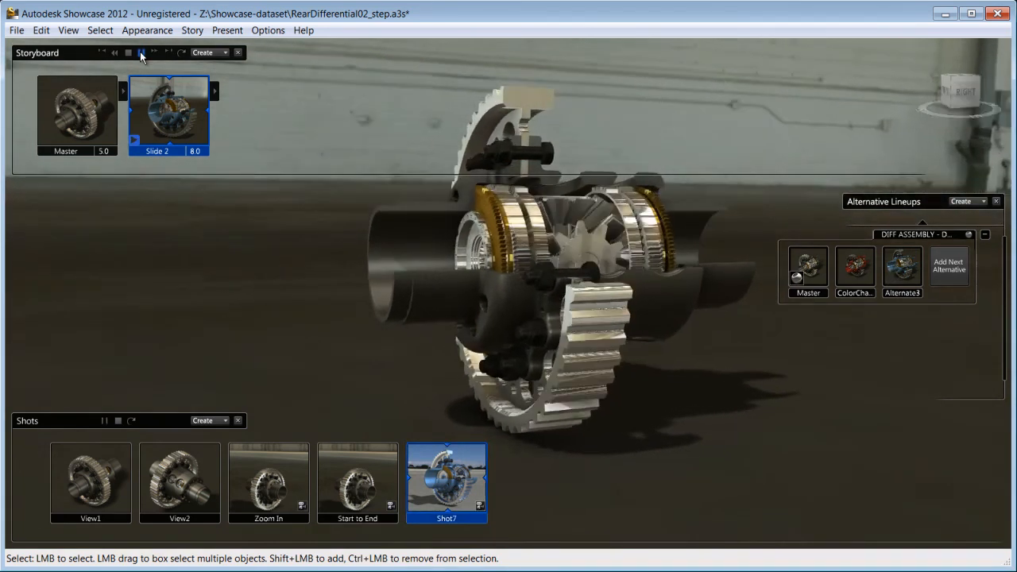
{"action": "left_click", "coordinate": [855, 270]}
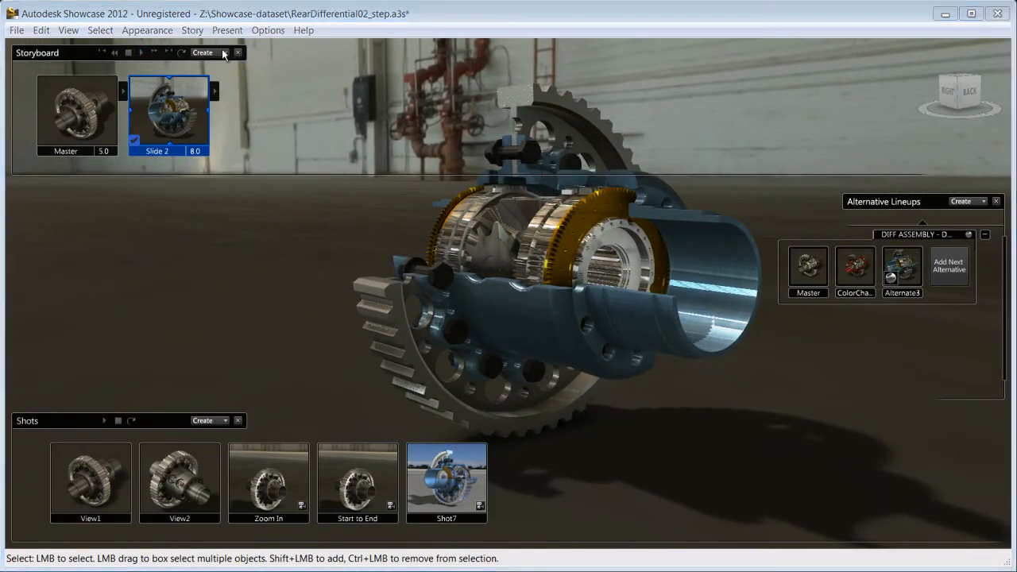
{"action": "left_click", "coordinate": [203, 53]}
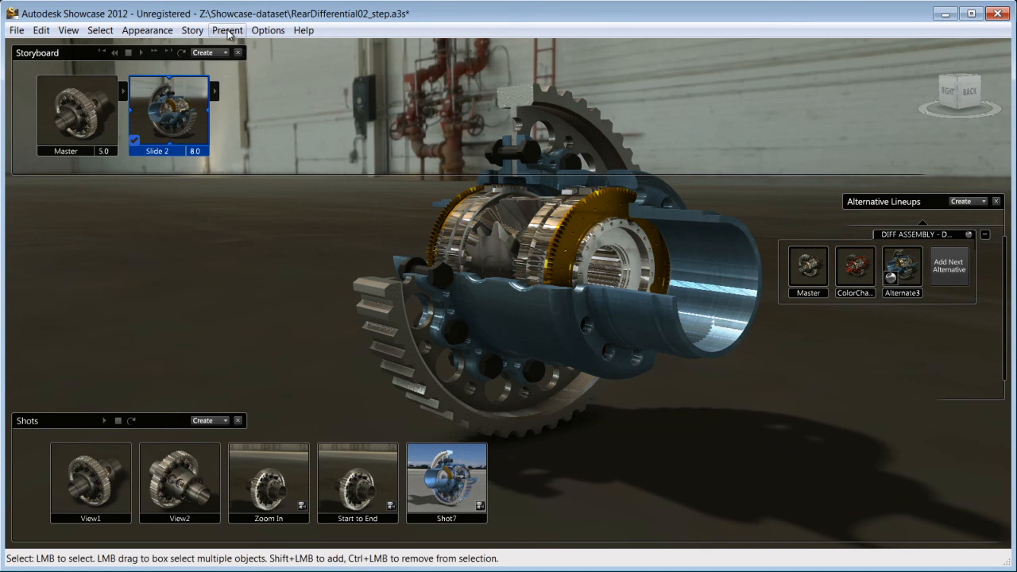
- Enter full-screen presentation mode, play Shot7, and switch between ColorChange and Section alternatives
{"action": "left_click", "coordinate": [227, 31]}
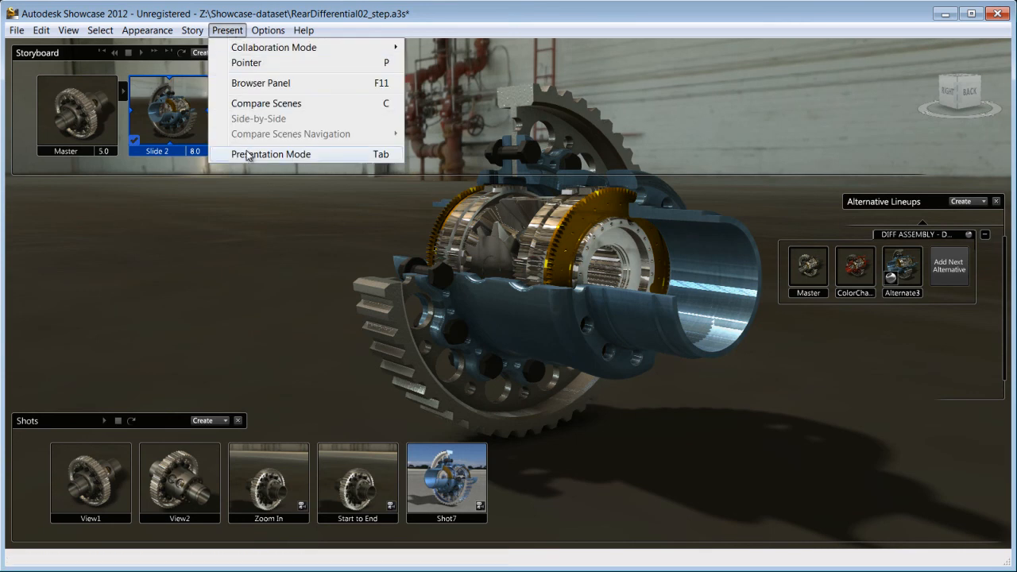
{"action": "left_click", "coordinate": [271, 154]}
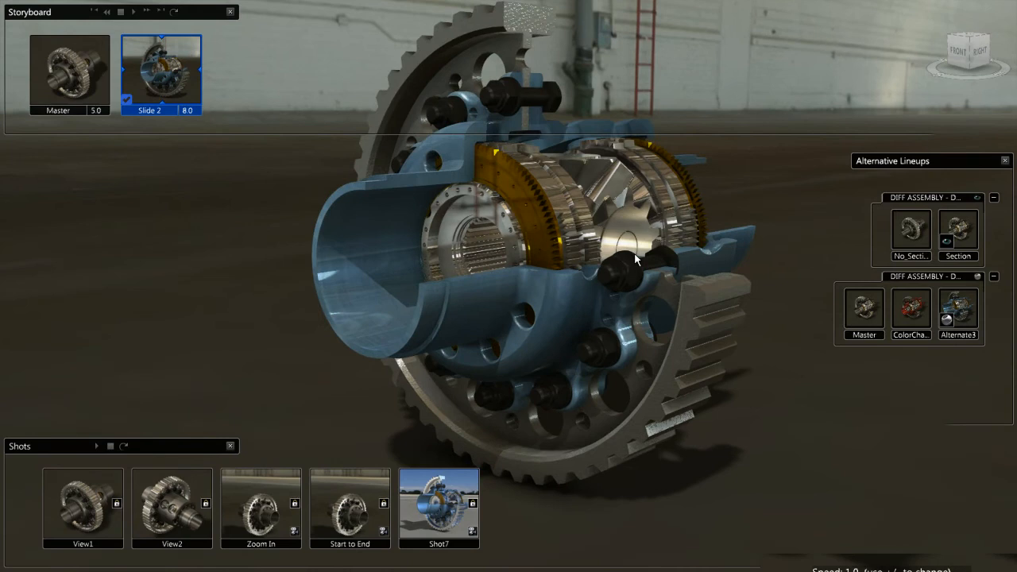
{"action": "left_click", "coordinate": [439, 508]}
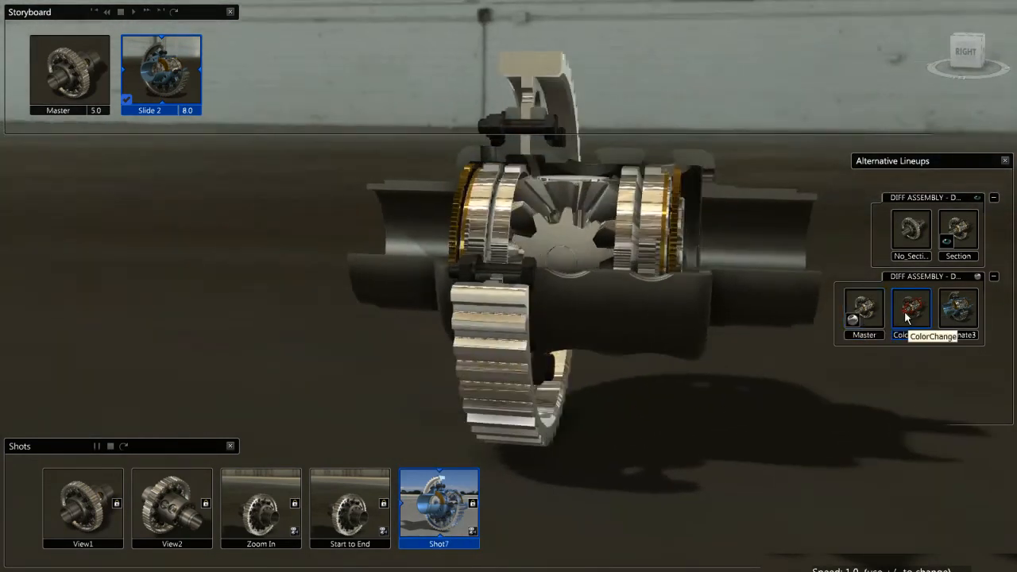
{"action": "left_click", "coordinate": [957, 310]}
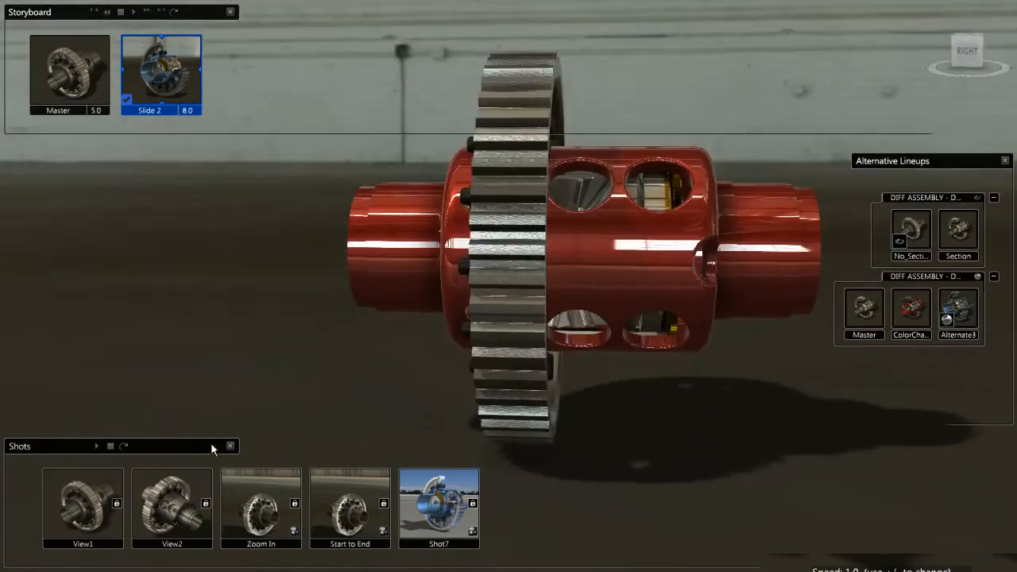
{"action": "left_click", "coordinate": [910, 310]}
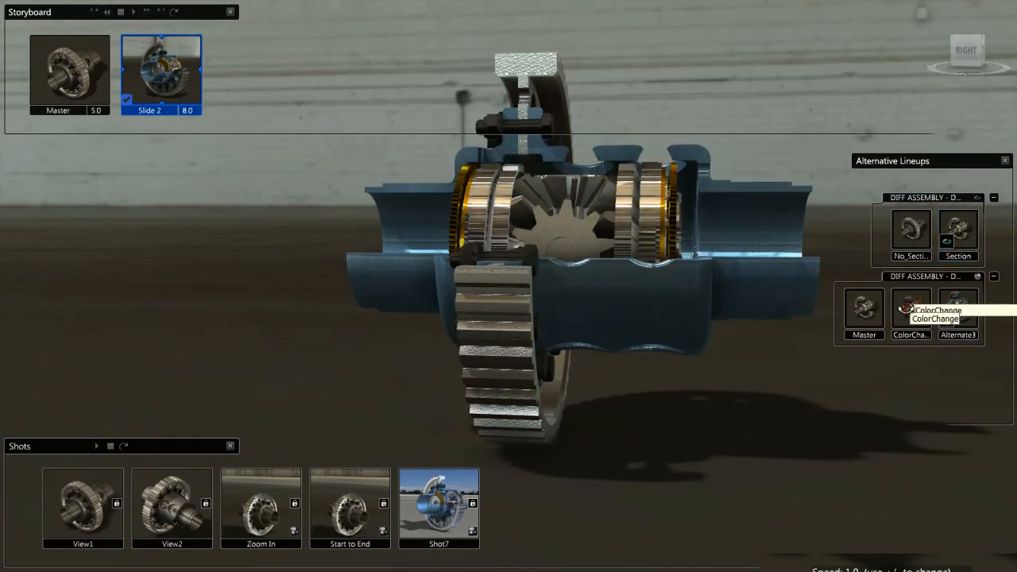